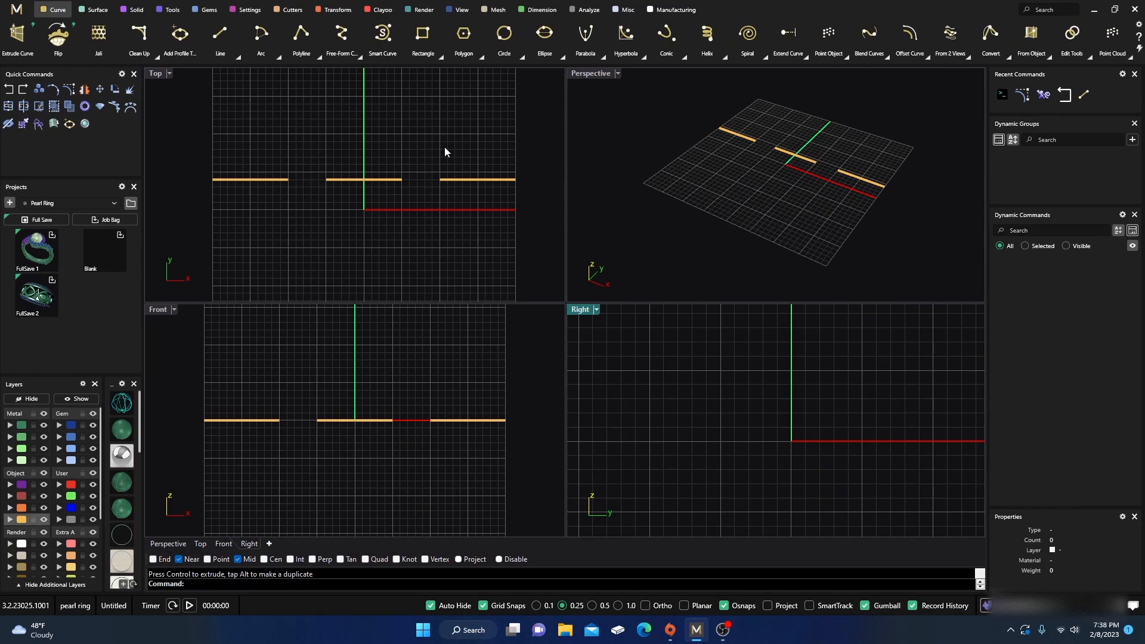
mouse_move(379, 225)
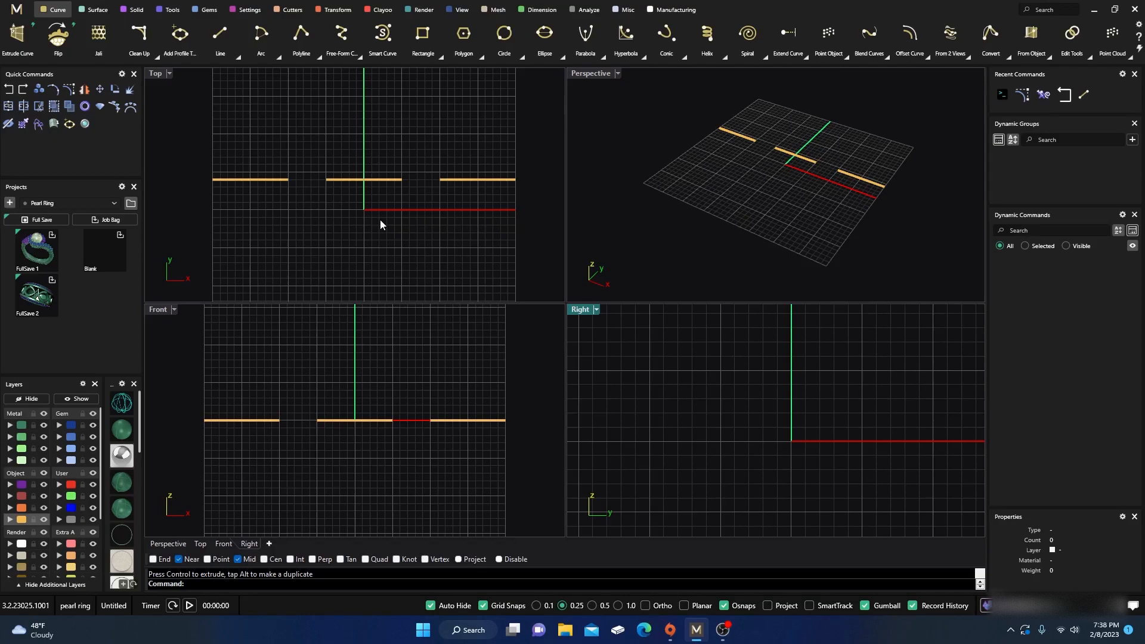
mouse_move(385, 227)
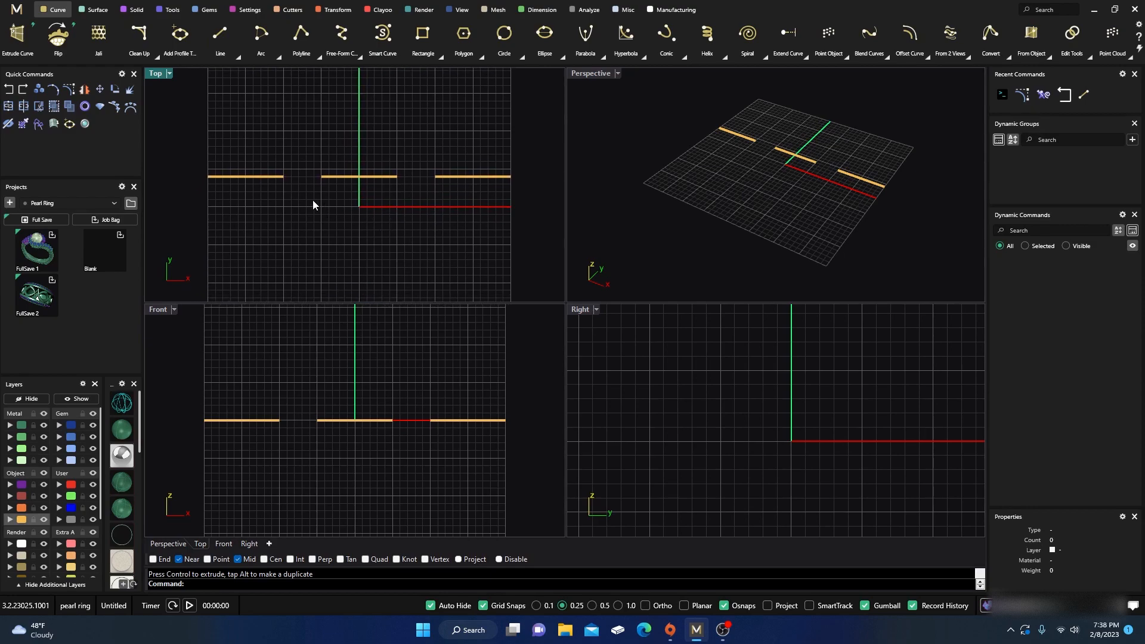
mouse_move(442, 184)
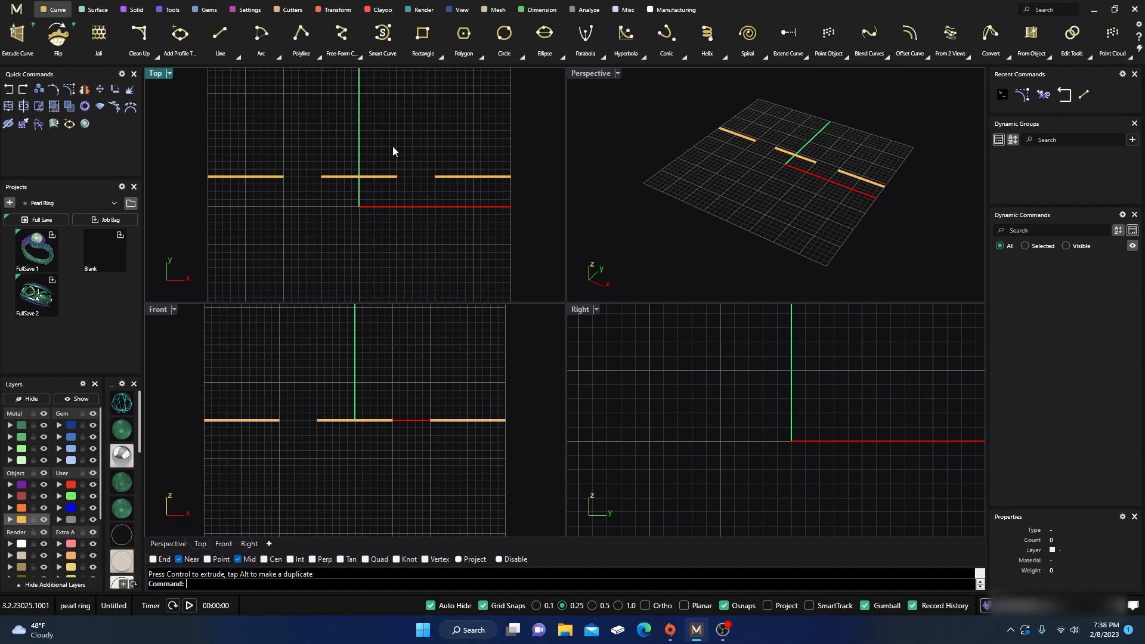
mouse_move(385, 129)
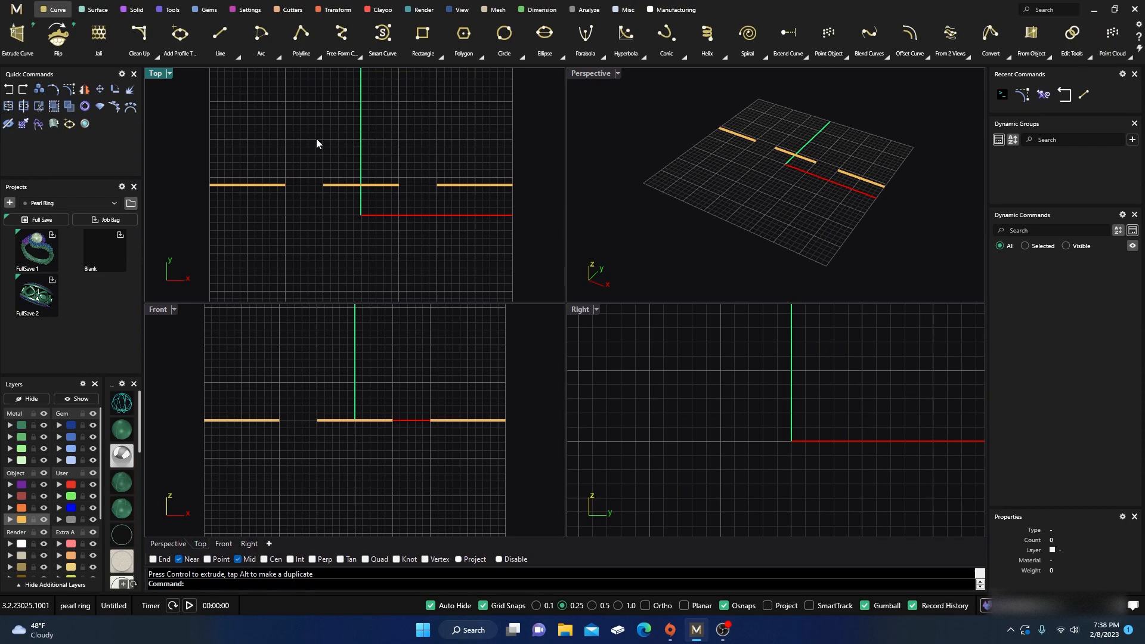
mouse_move(269, 190)
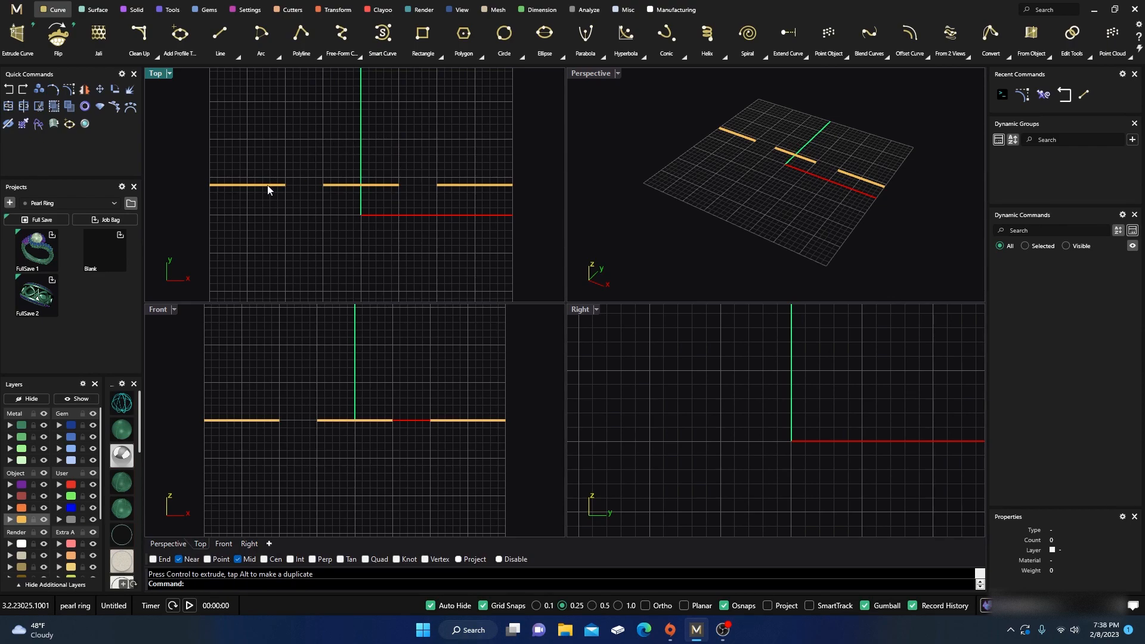
- Inspect the left line's control points, then undo the gumball move of its end point
click(268, 184)
text(What)
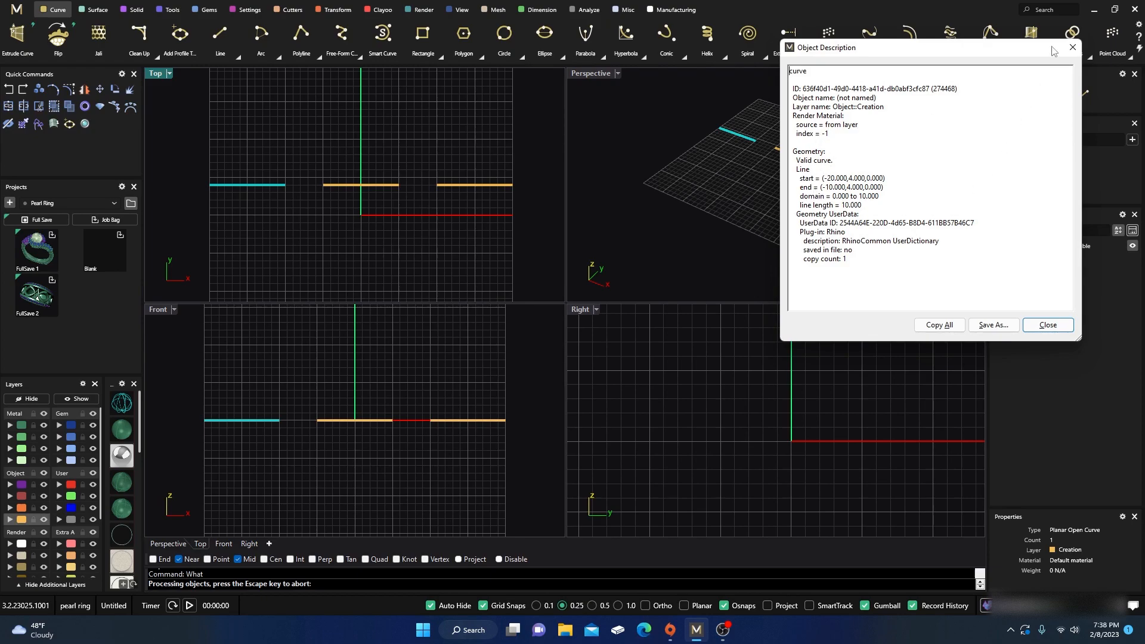
click(1047, 324)
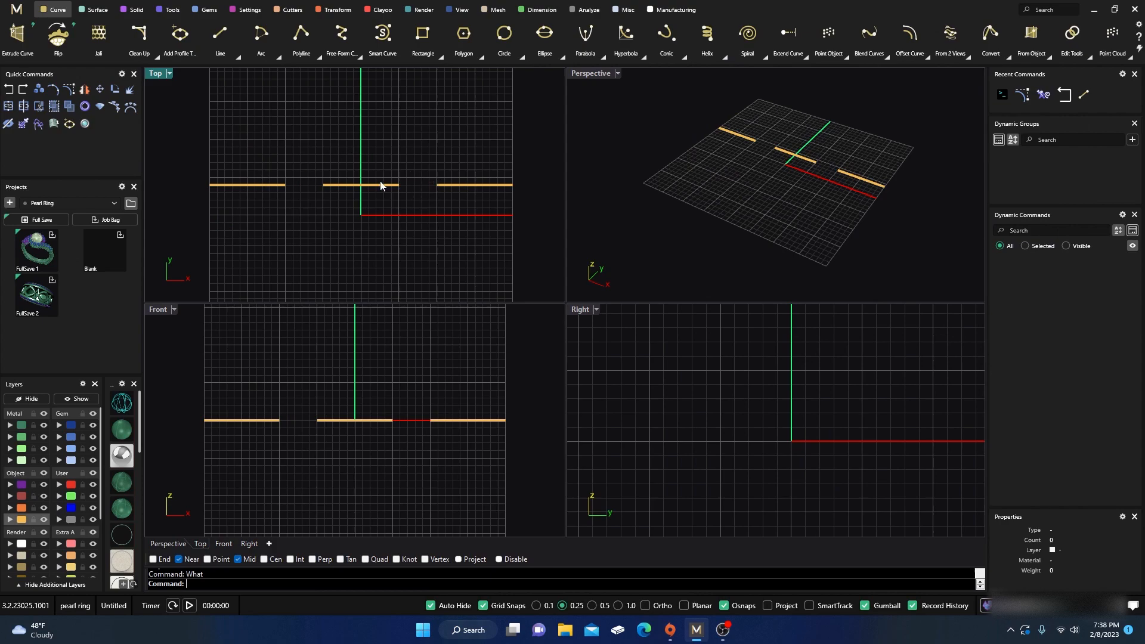
mouse_move(299, 185)
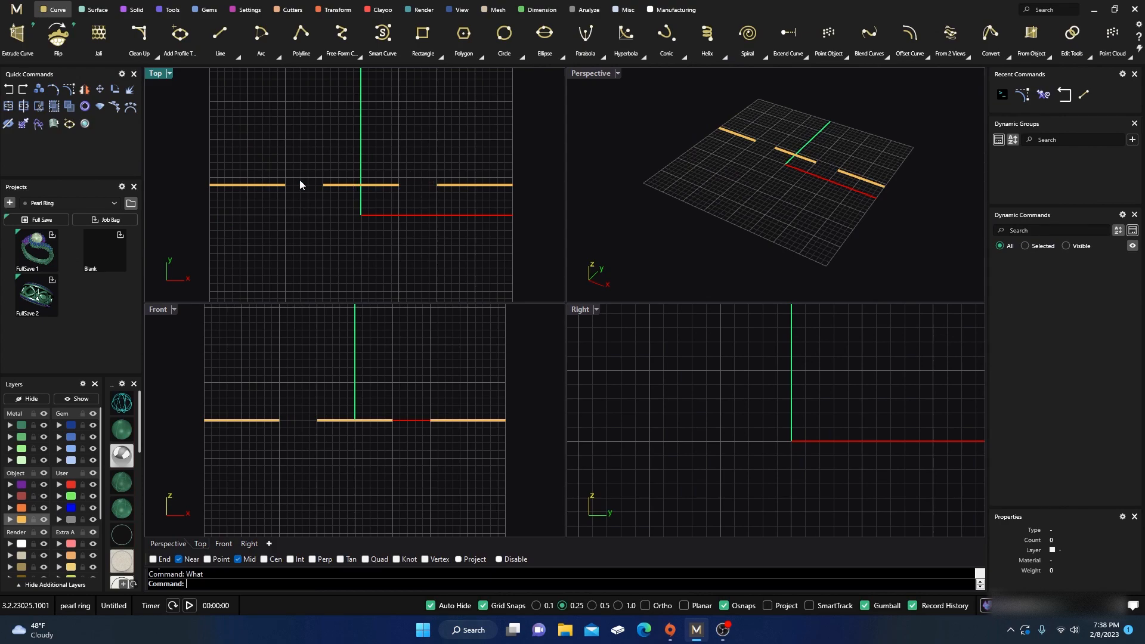
mouse_move(325, 154)
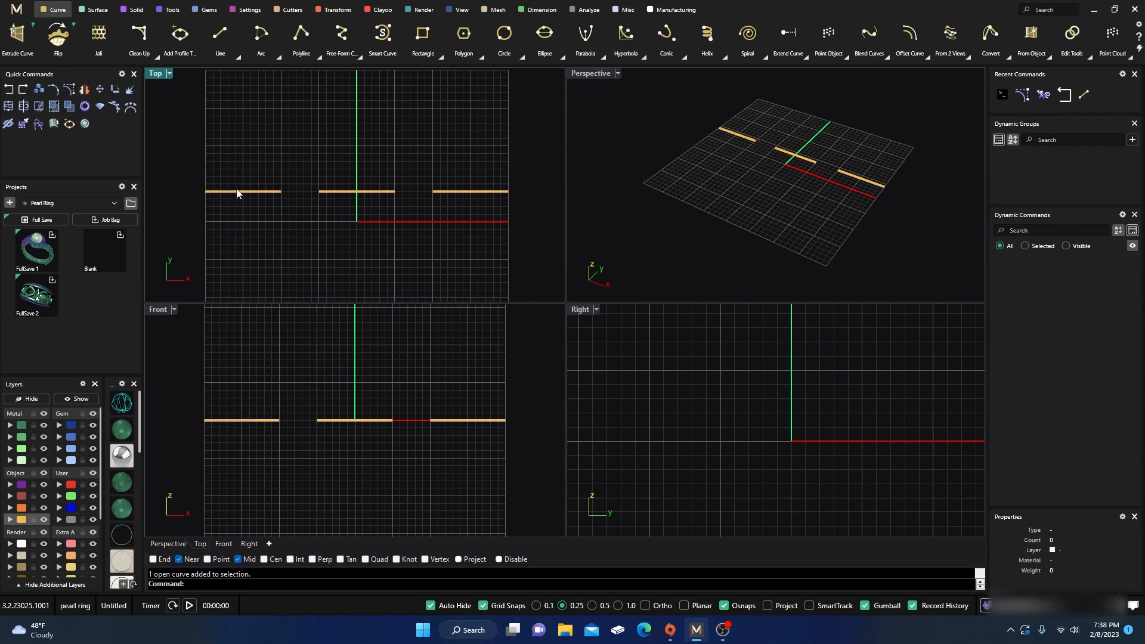
mouse_move(205, 197)
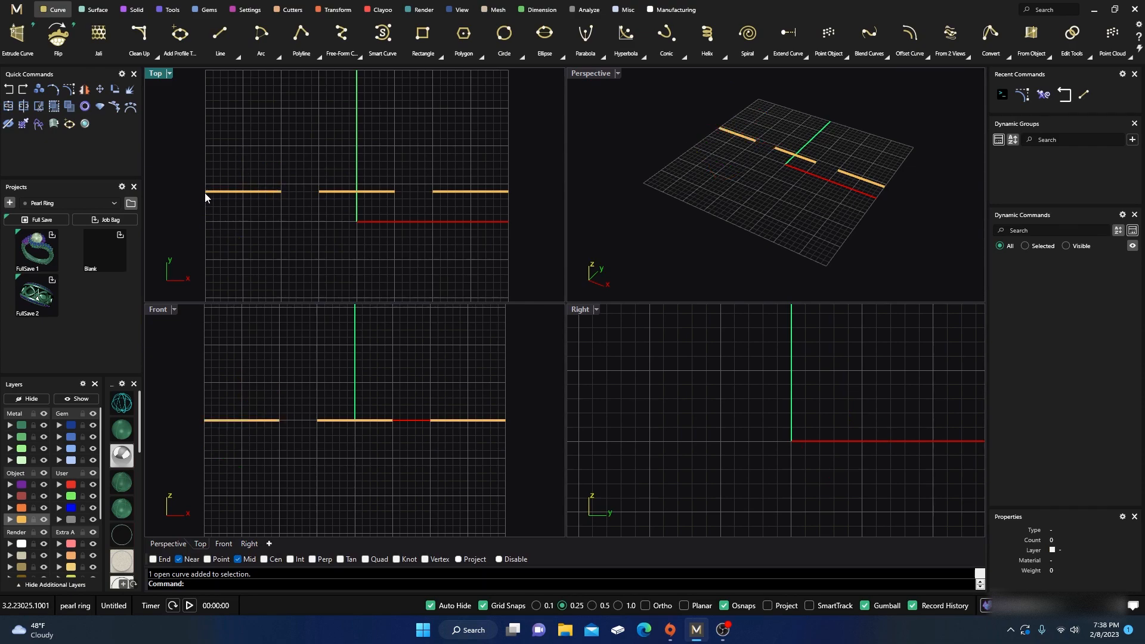
mouse_move(278, 182)
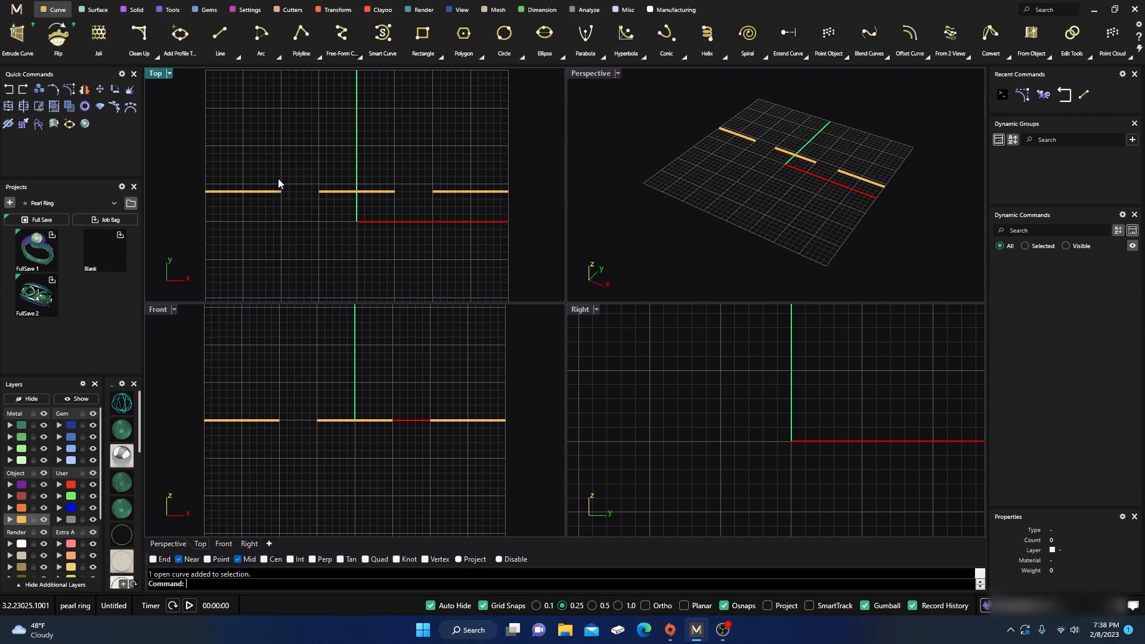
mouse_move(188, 151)
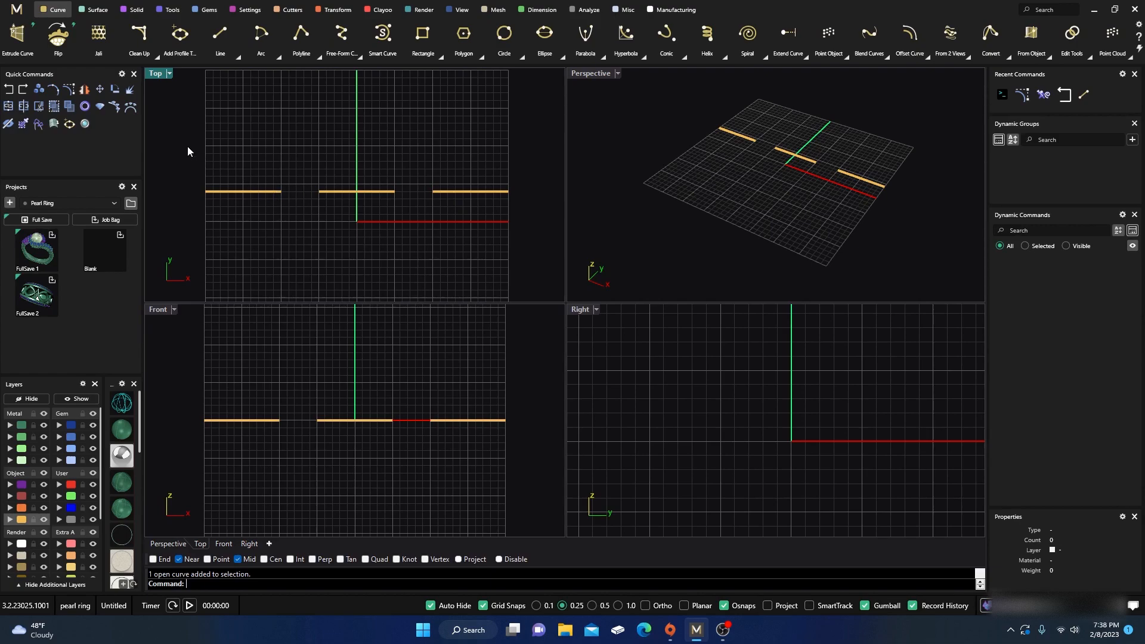
mouse_move(233, 176)
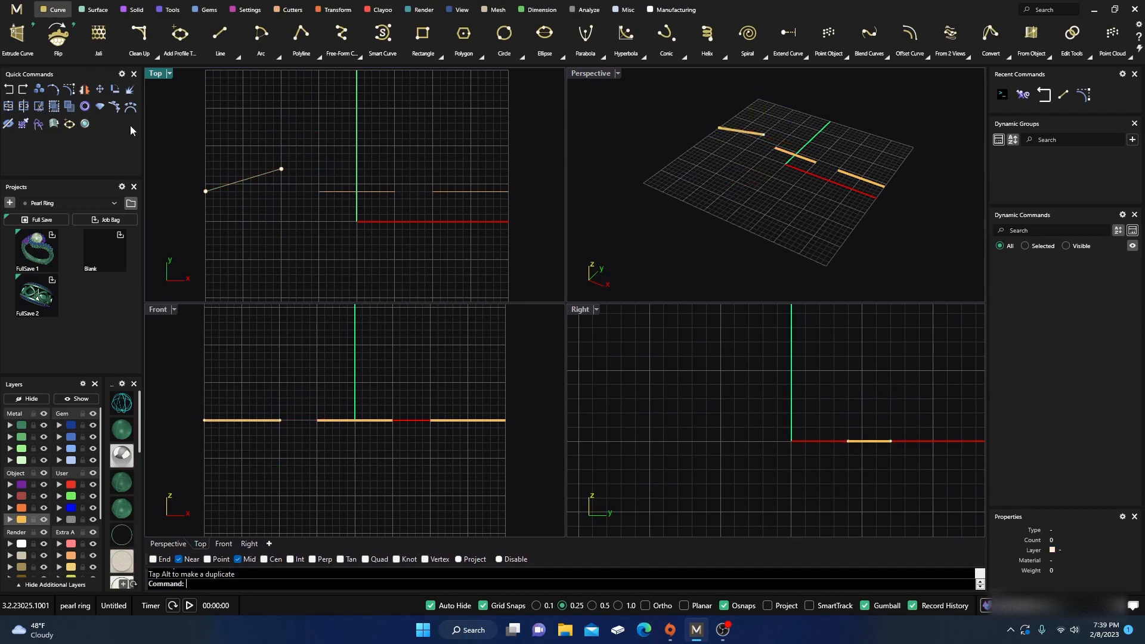
key(ctrl+z)
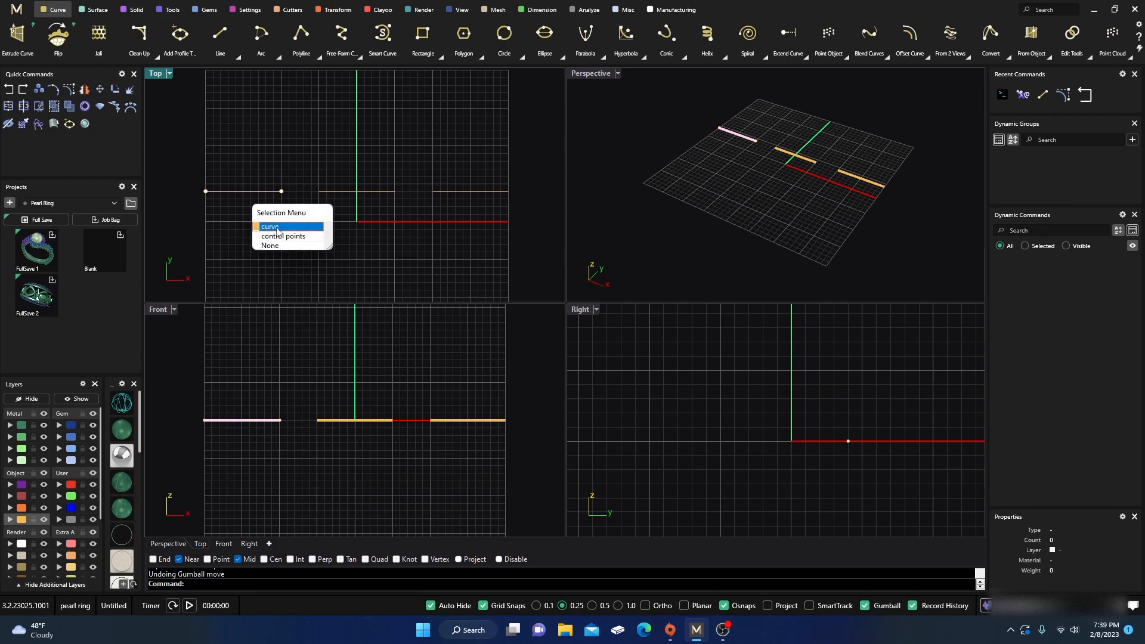
- Rebuild the selected left curve with Point count 4 and Degree 1
click(270, 226)
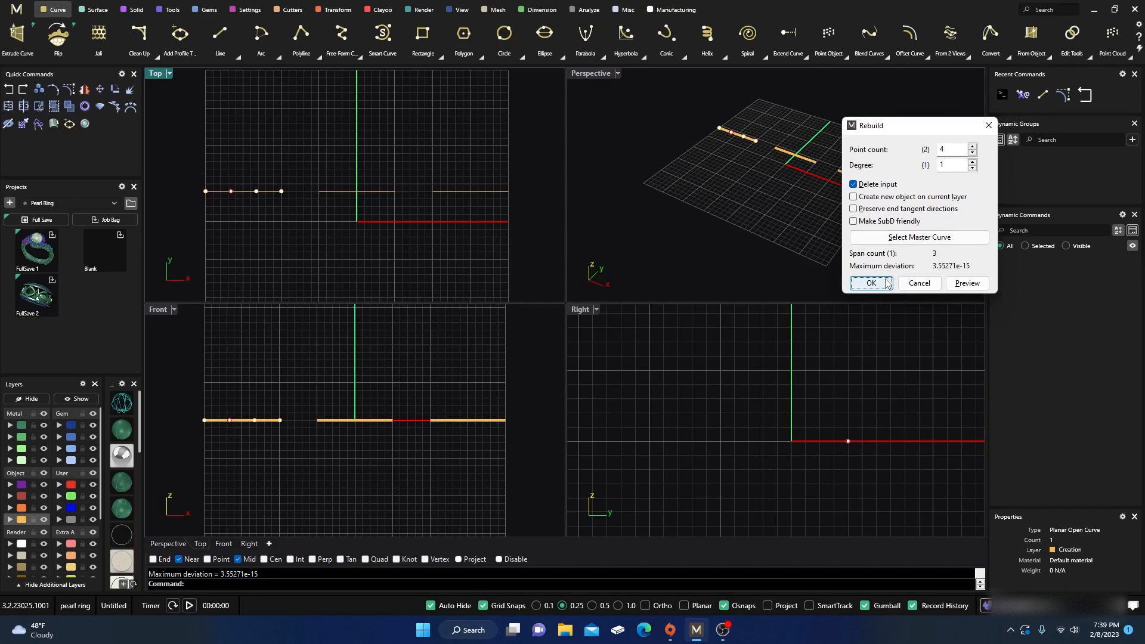
click(869, 283)
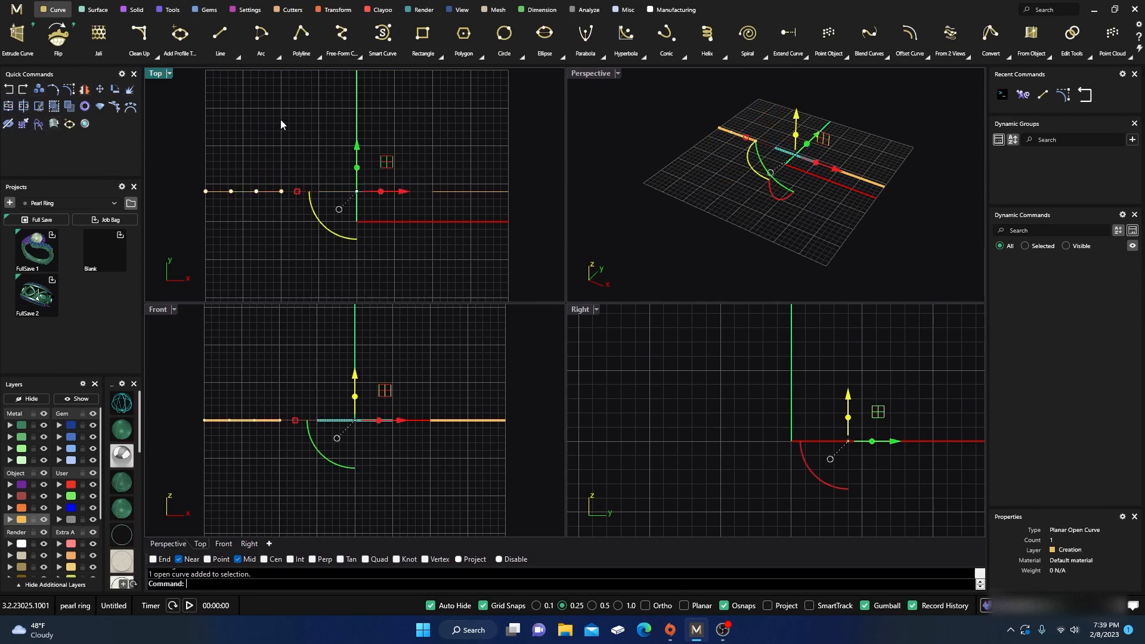
- Rebuild the middle line with 4 points and raised degree, and the right line at Degree 3
text(Rebuild)
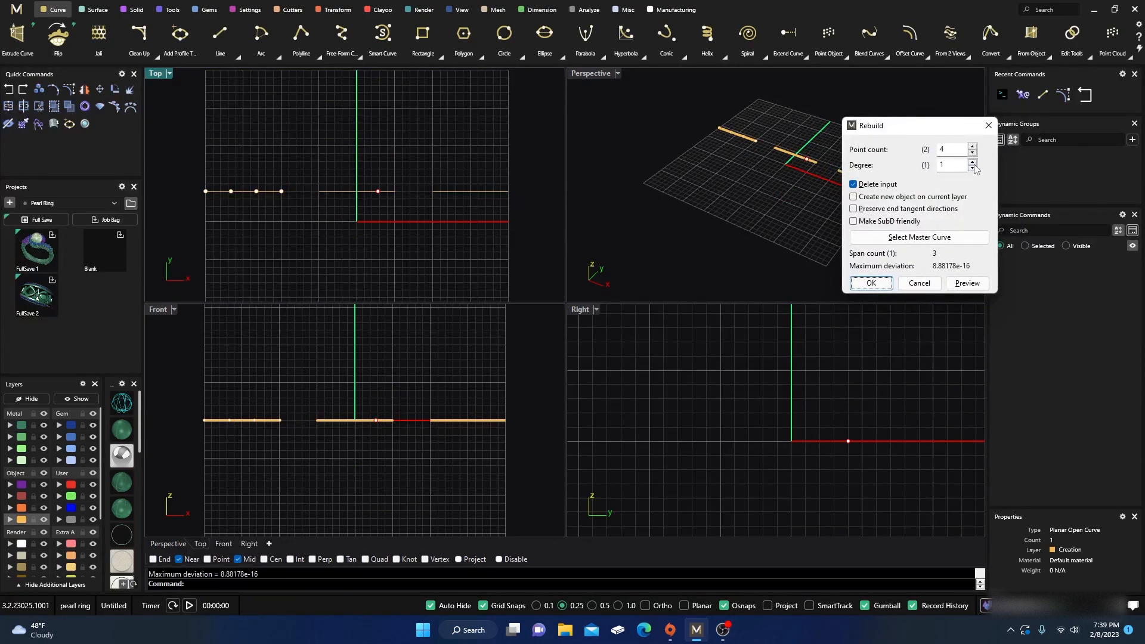
click(972, 169)
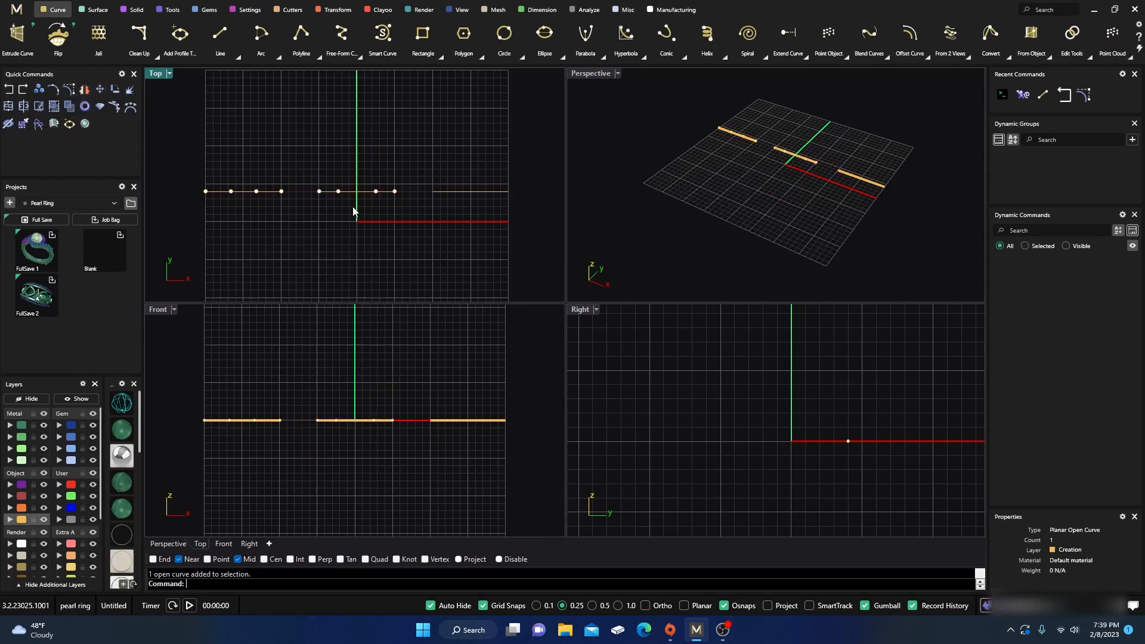
mouse_move(450, 201)
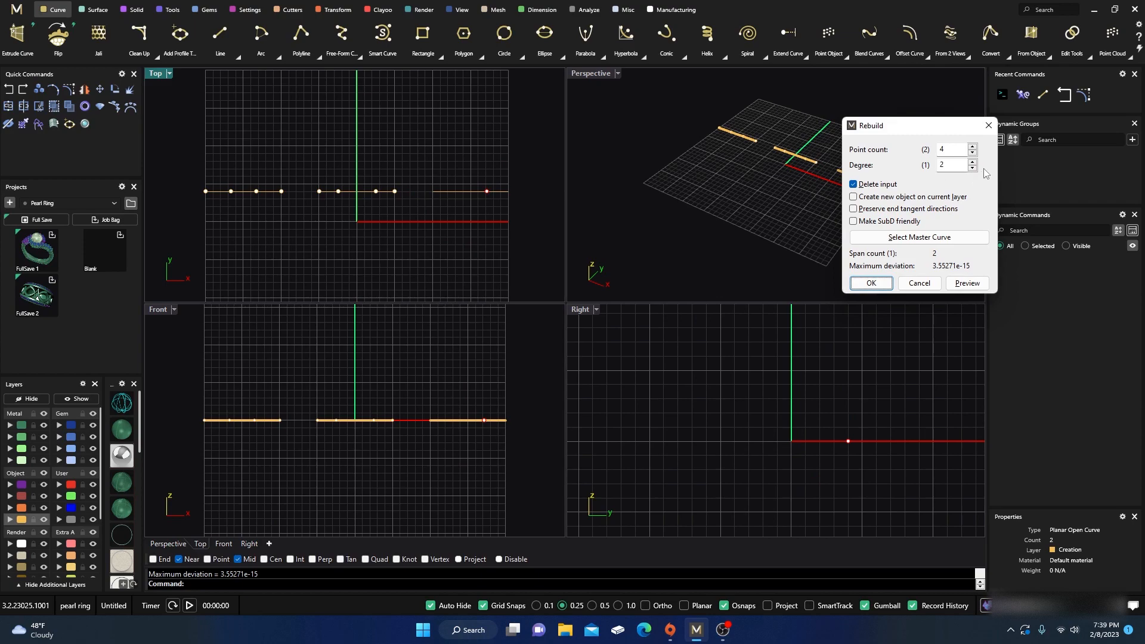
click(953, 165)
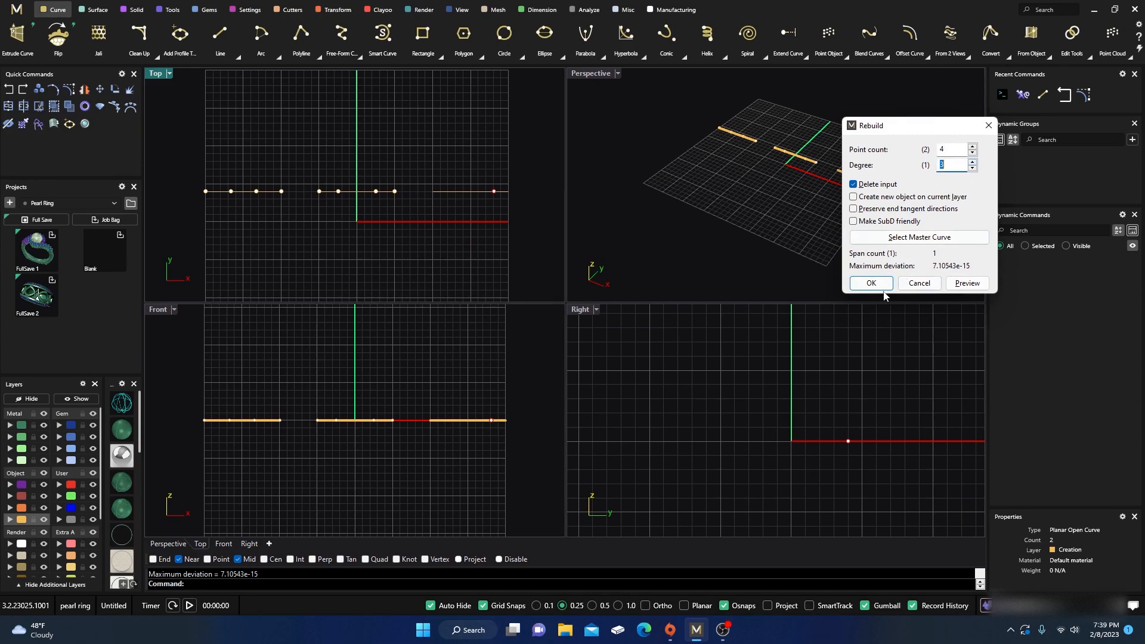
click(870, 285)
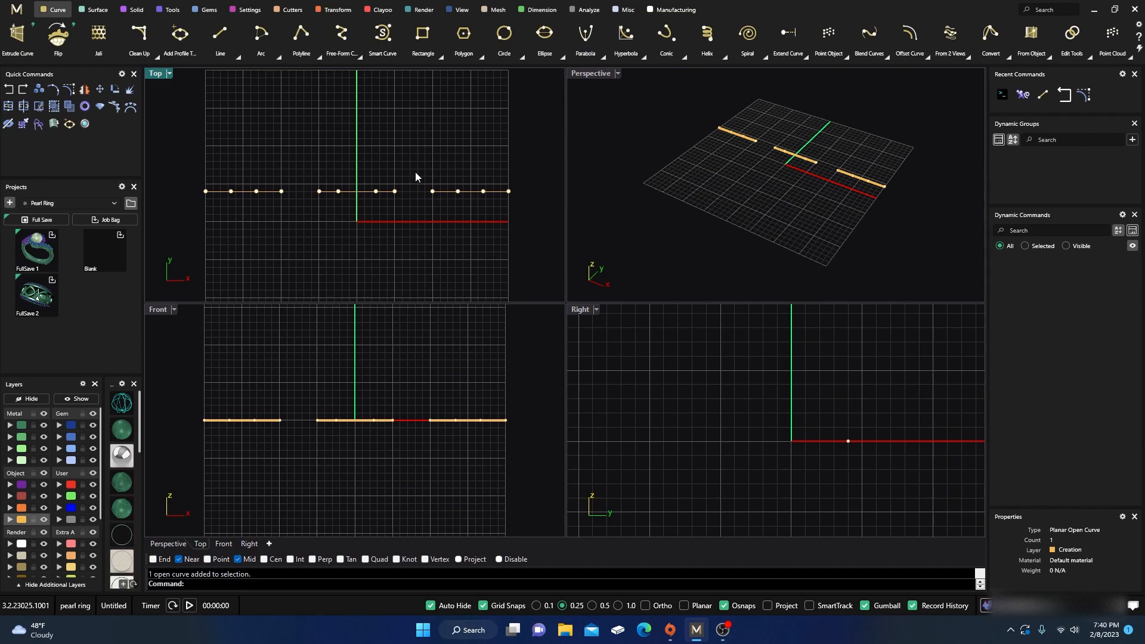
mouse_move(365, 201)
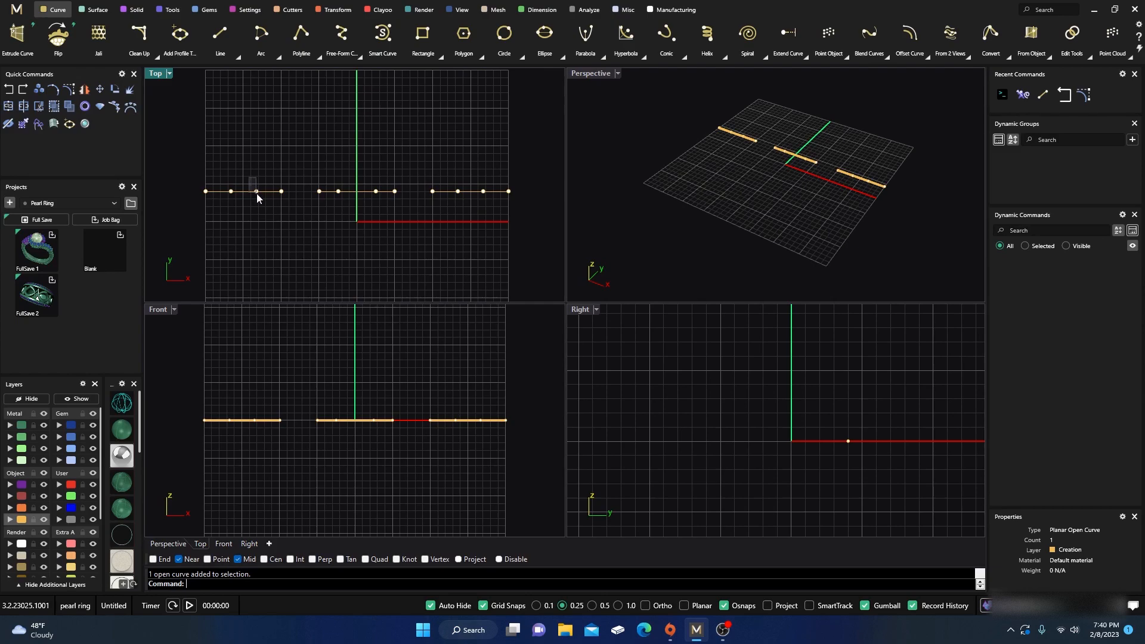
click(256, 190)
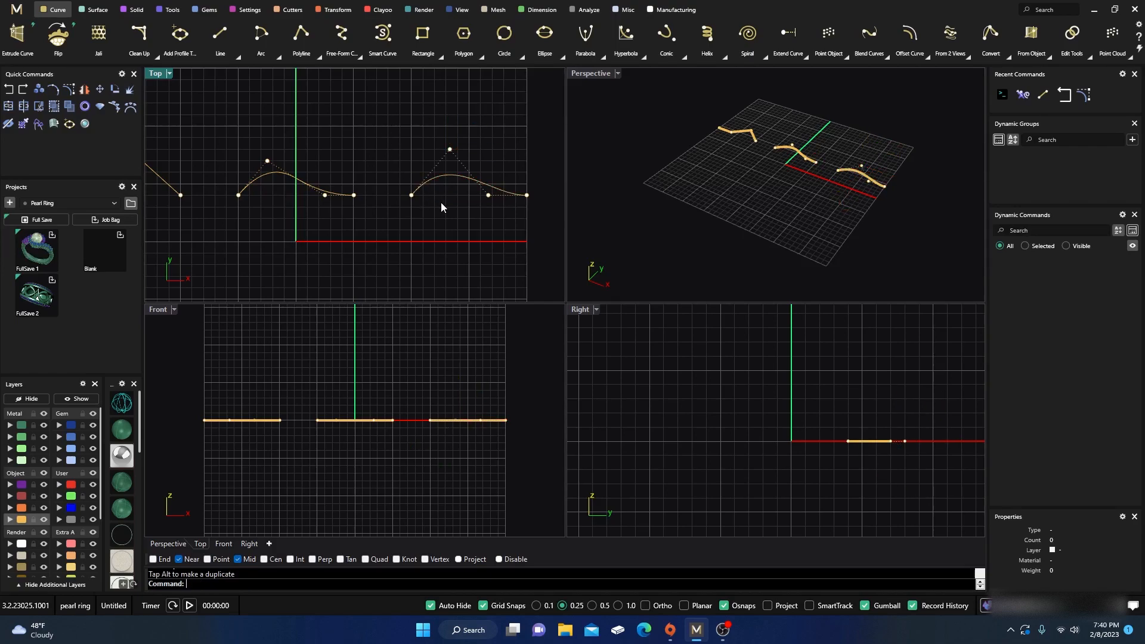
mouse_move(279, 206)
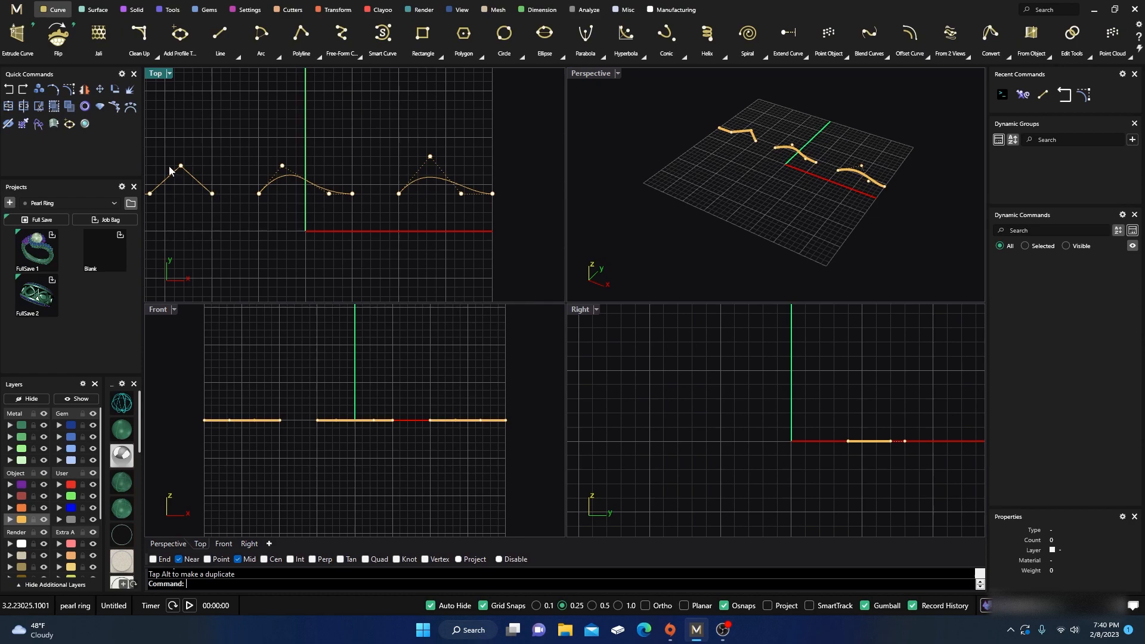
mouse_move(202, 195)
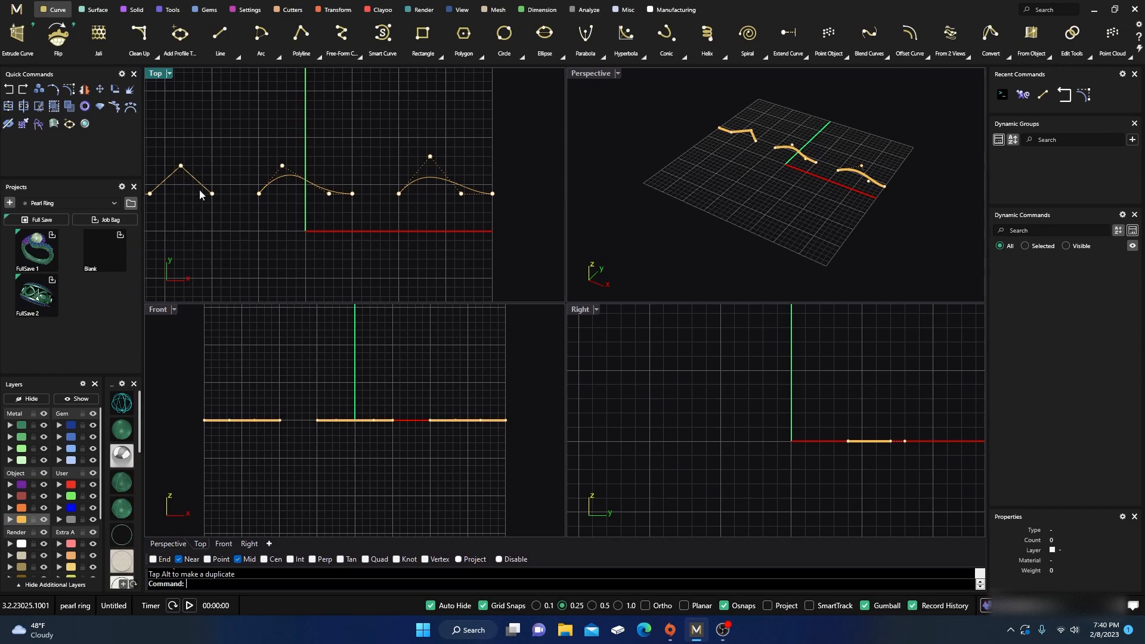
mouse_move(183, 179)
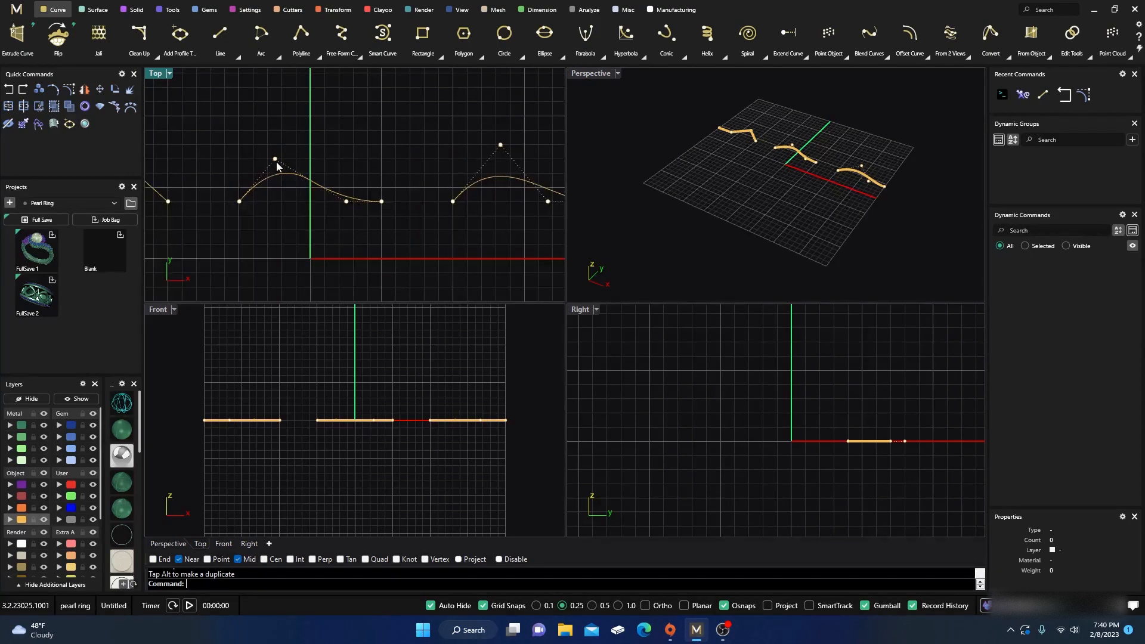
mouse_move(281, 173)
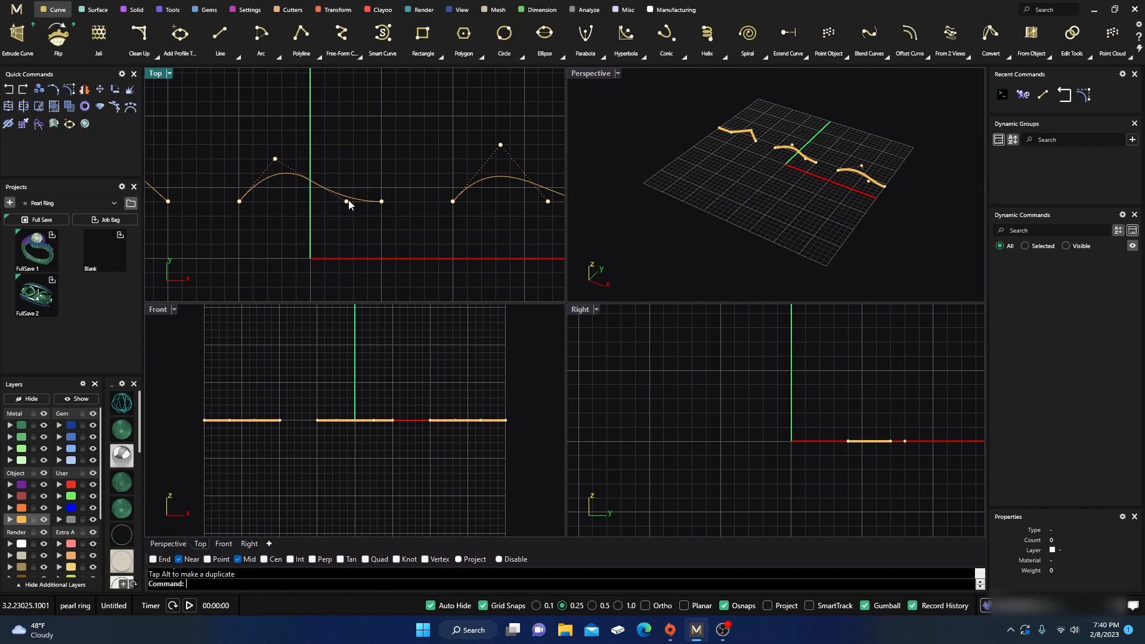
click(345, 202)
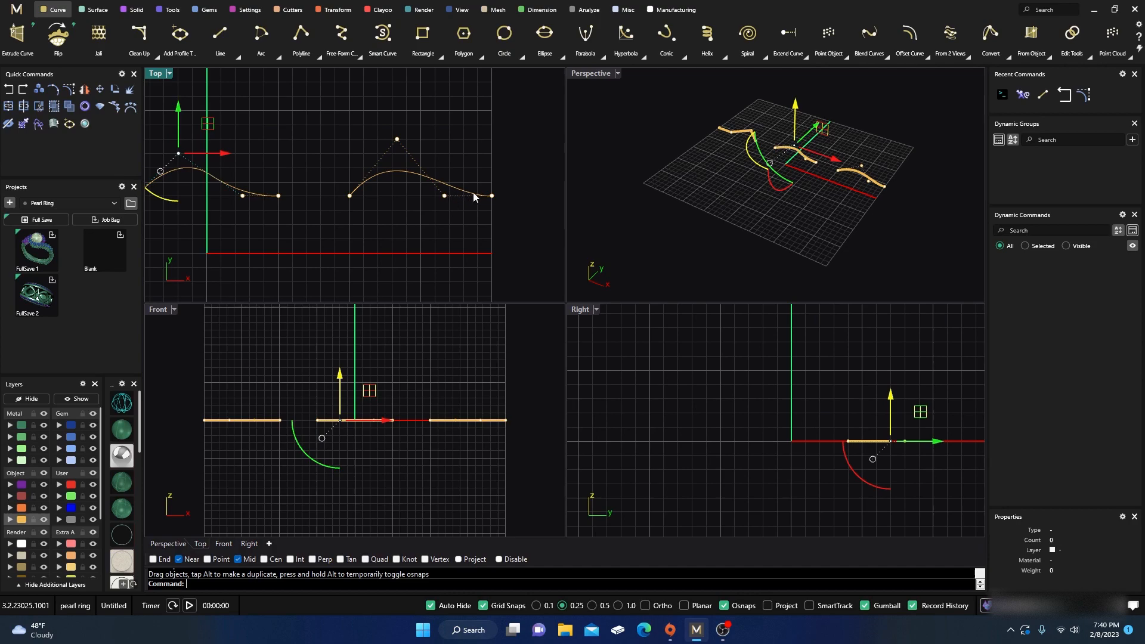
mouse_move(446, 210)
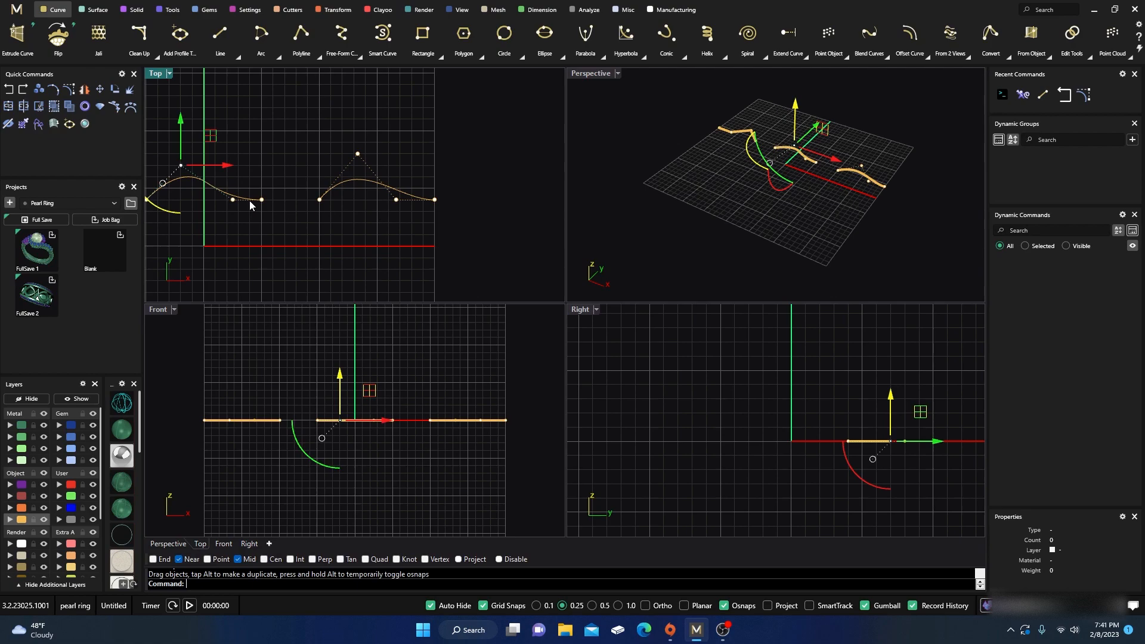
mouse_move(405, 207)
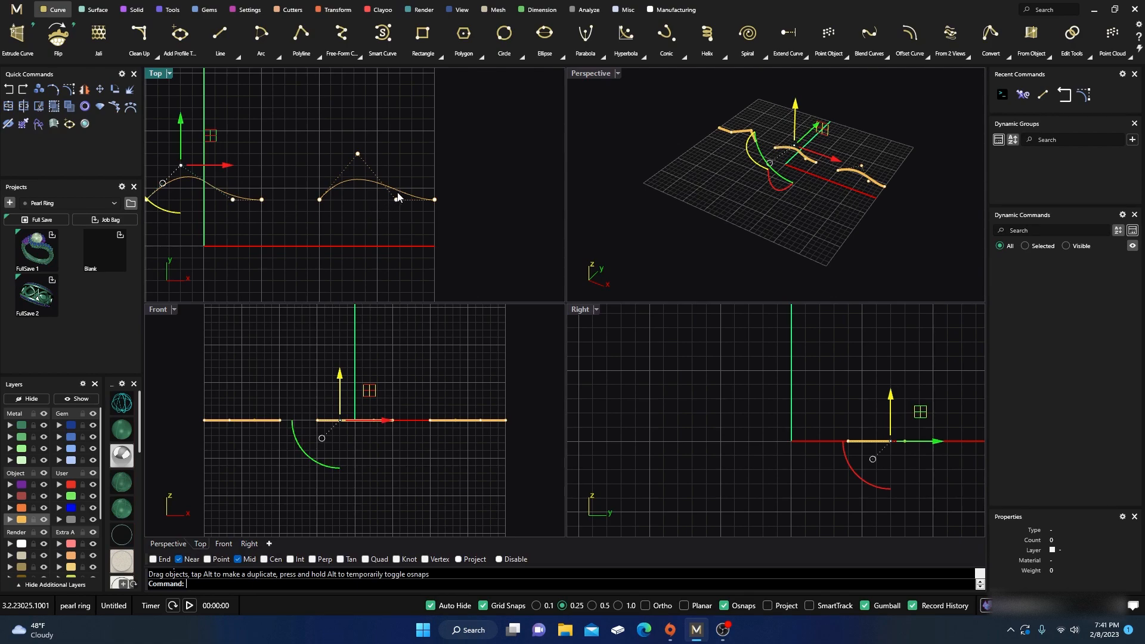
mouse_move(396, 203)
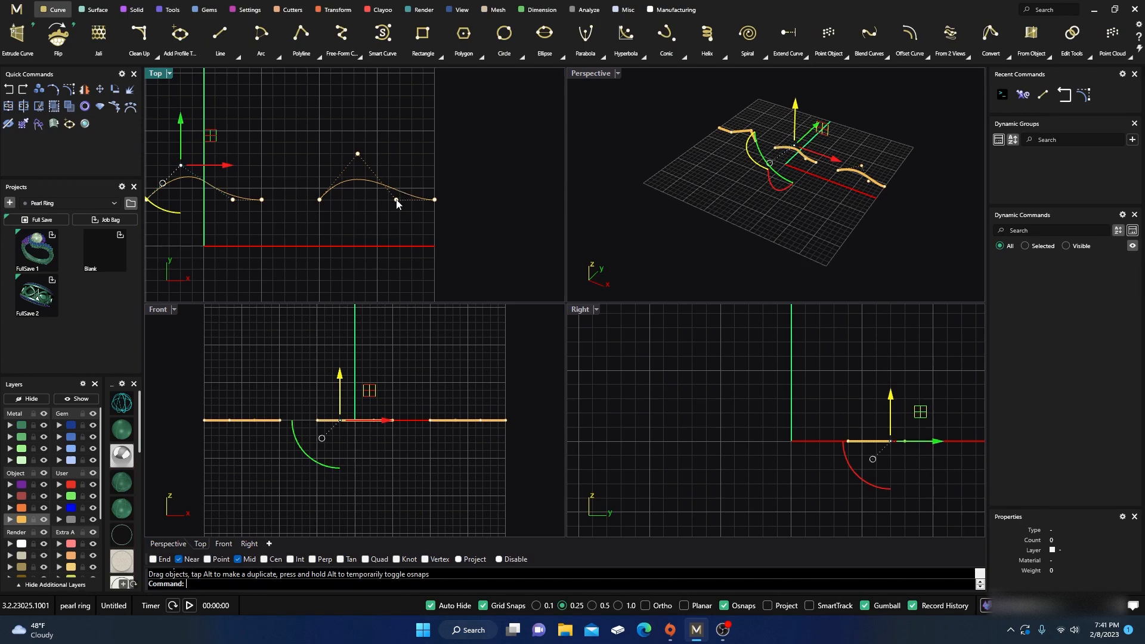
mouse_move(387, 192)
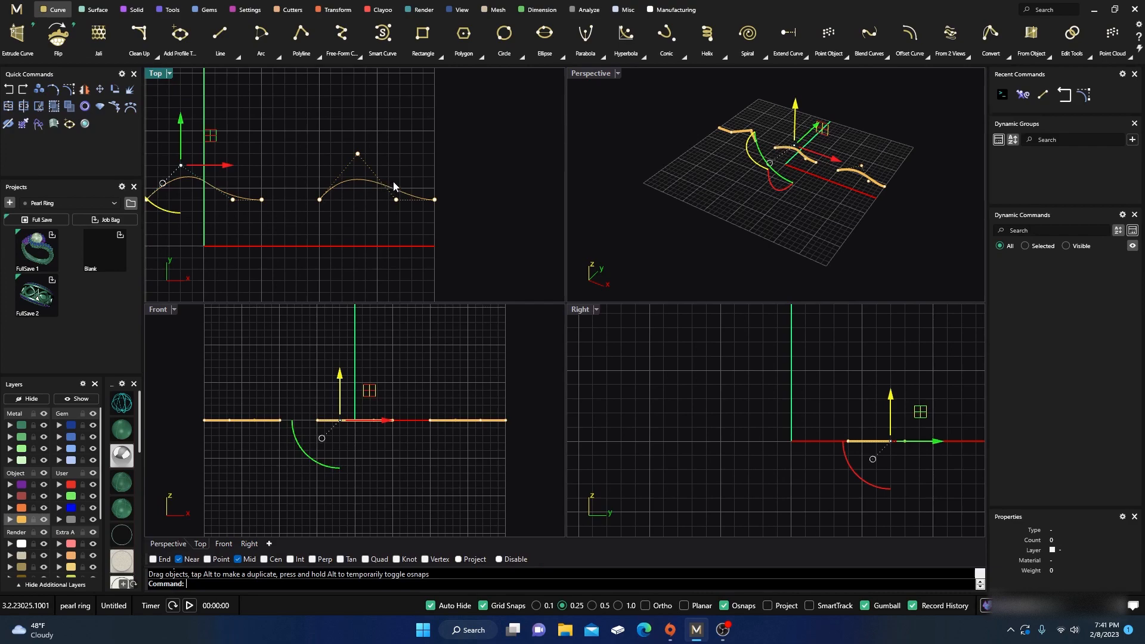
mouse_move(415, 198)
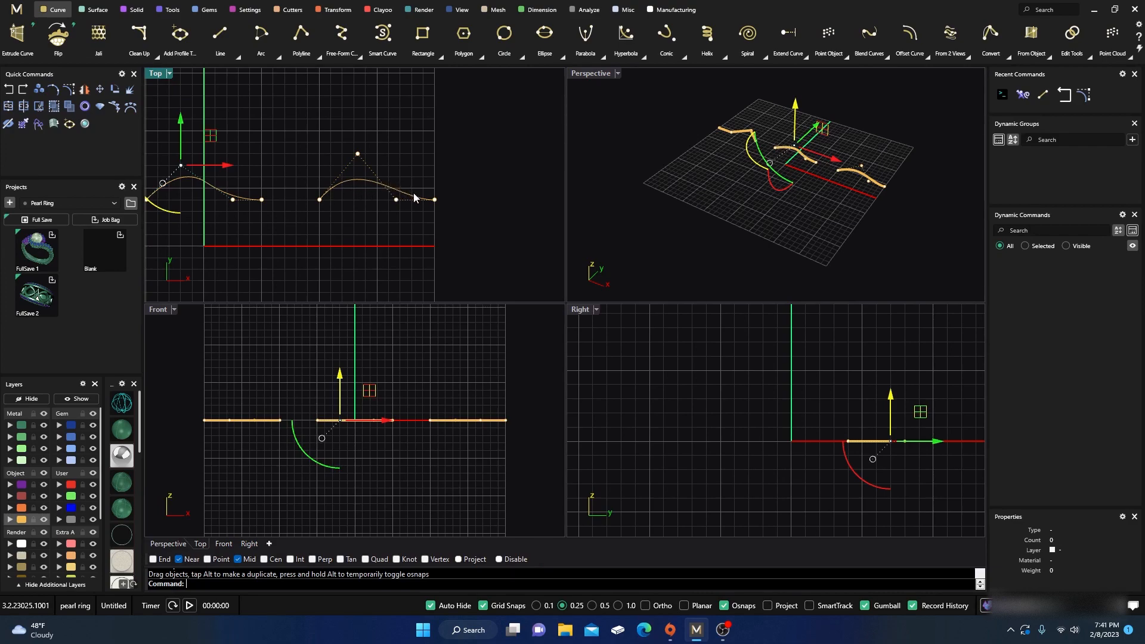
mouse_move(406, 198)
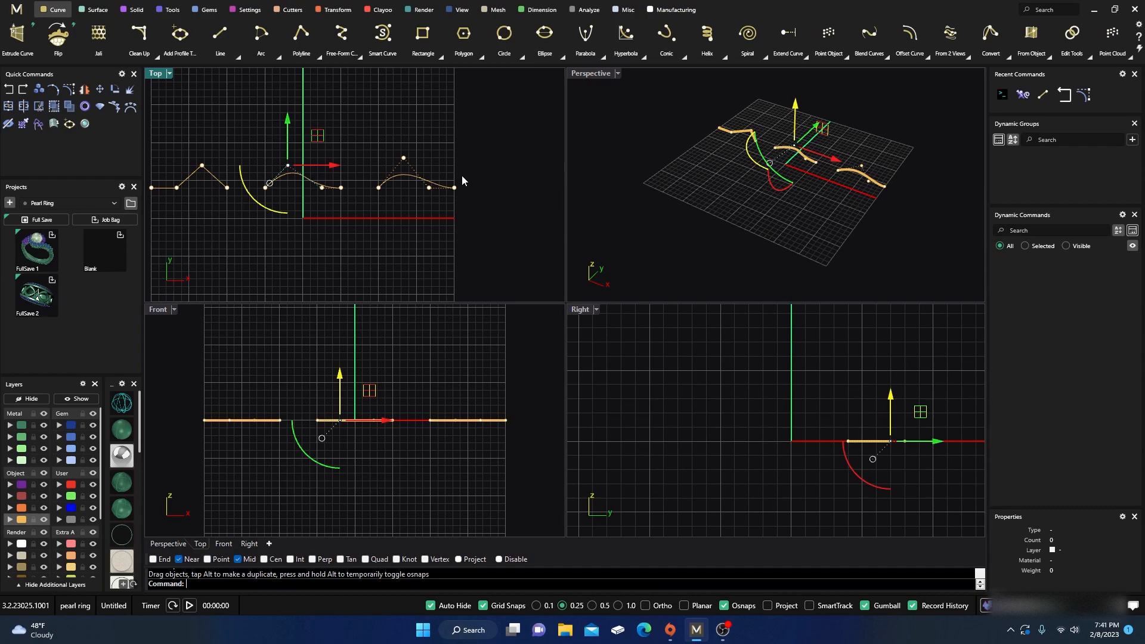
mouse_move(466, 198)
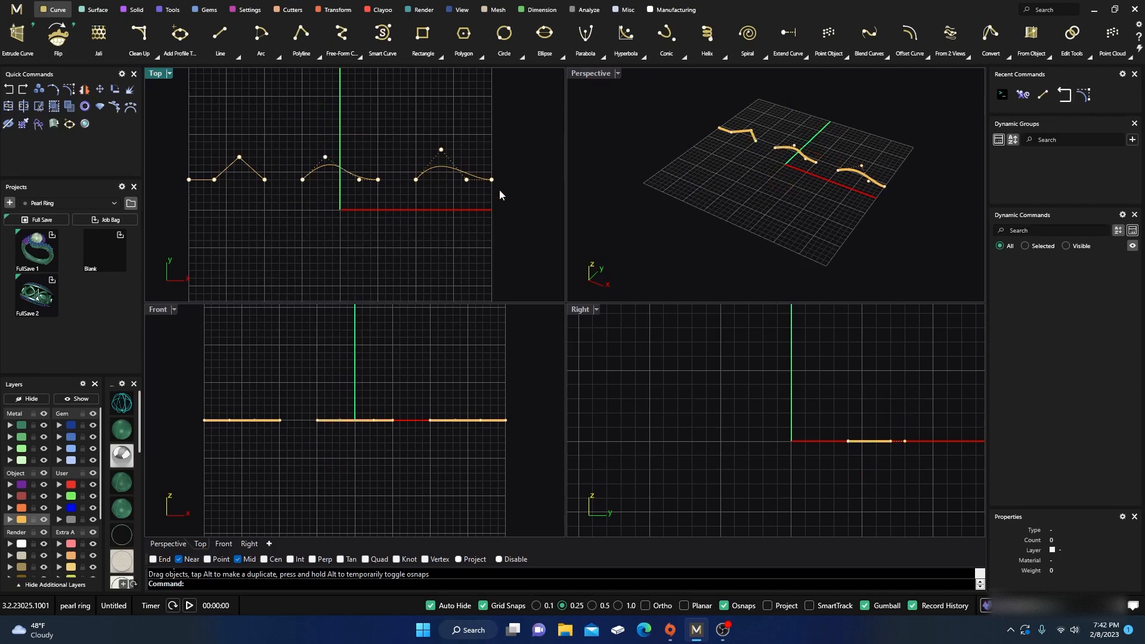
mouse_move(427, 190)
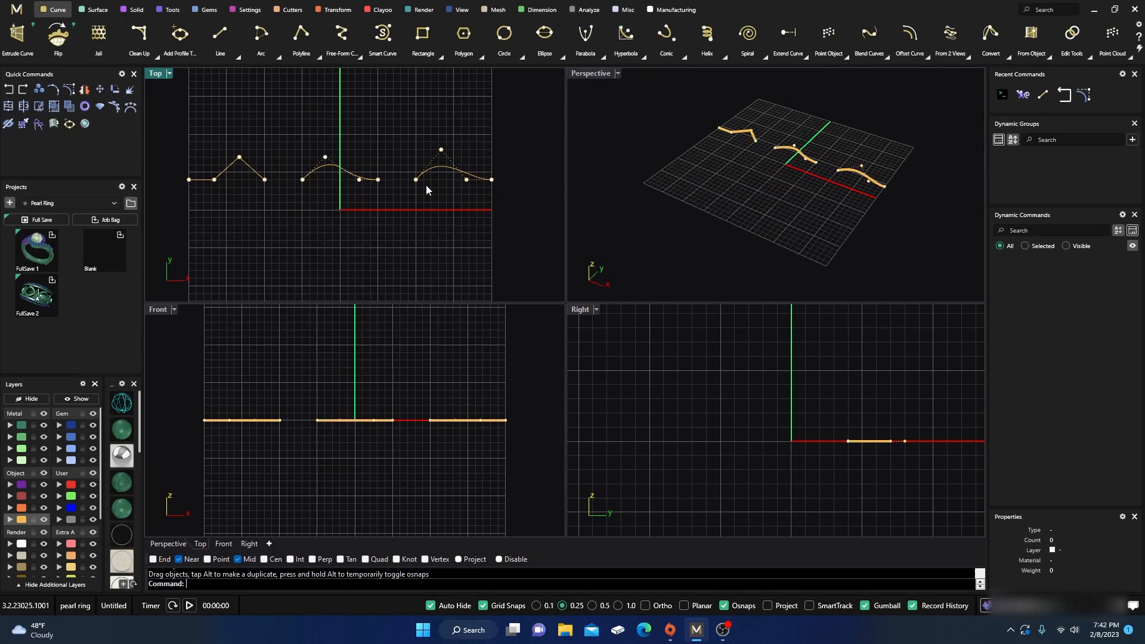
mouse_move(449, 192)
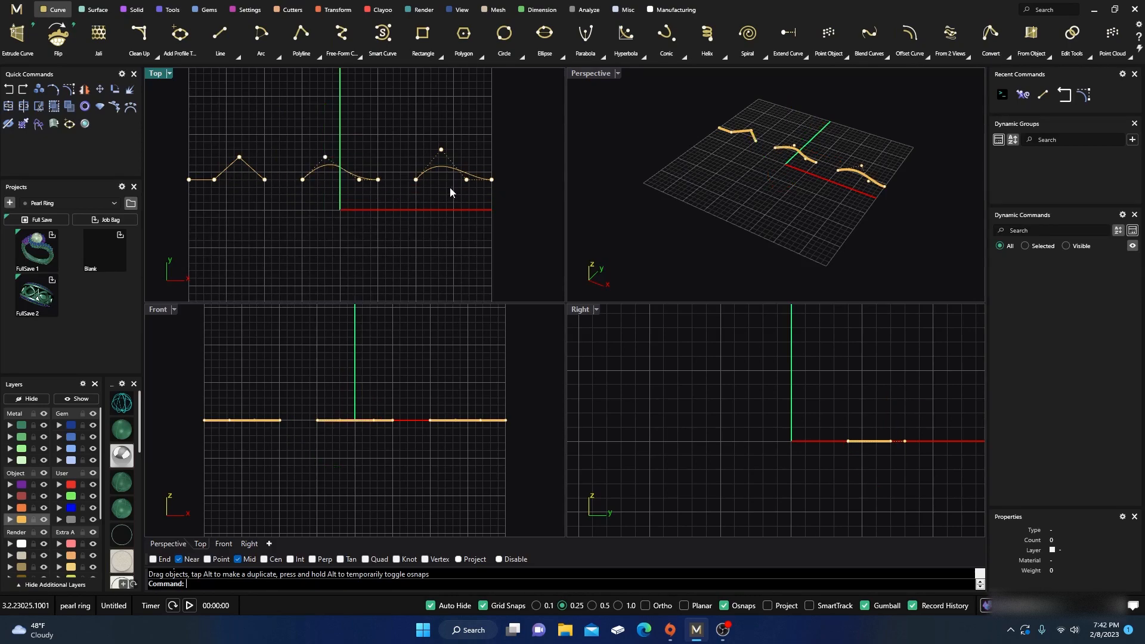
mouse_move(481, 186)
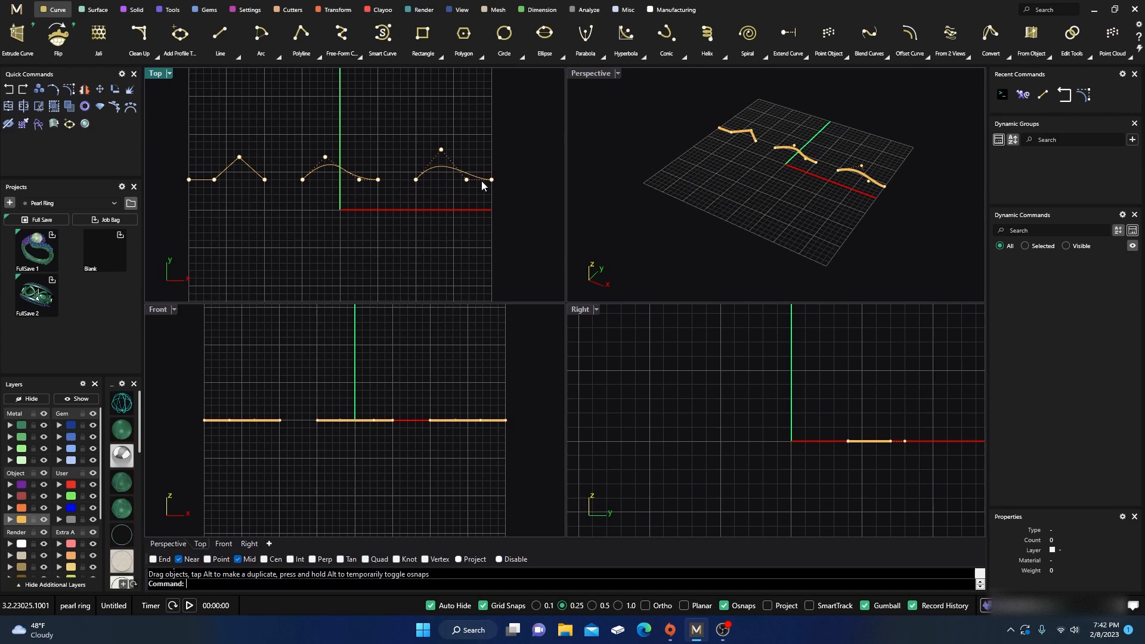
mouse_move(432, 188)
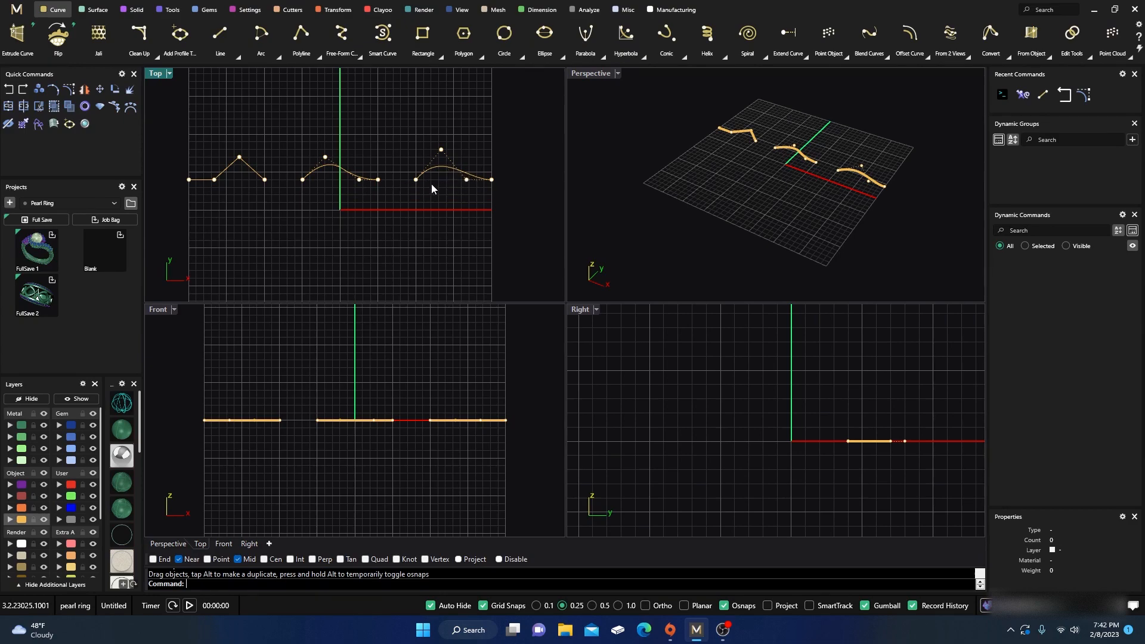
mouse_move(392, 213)
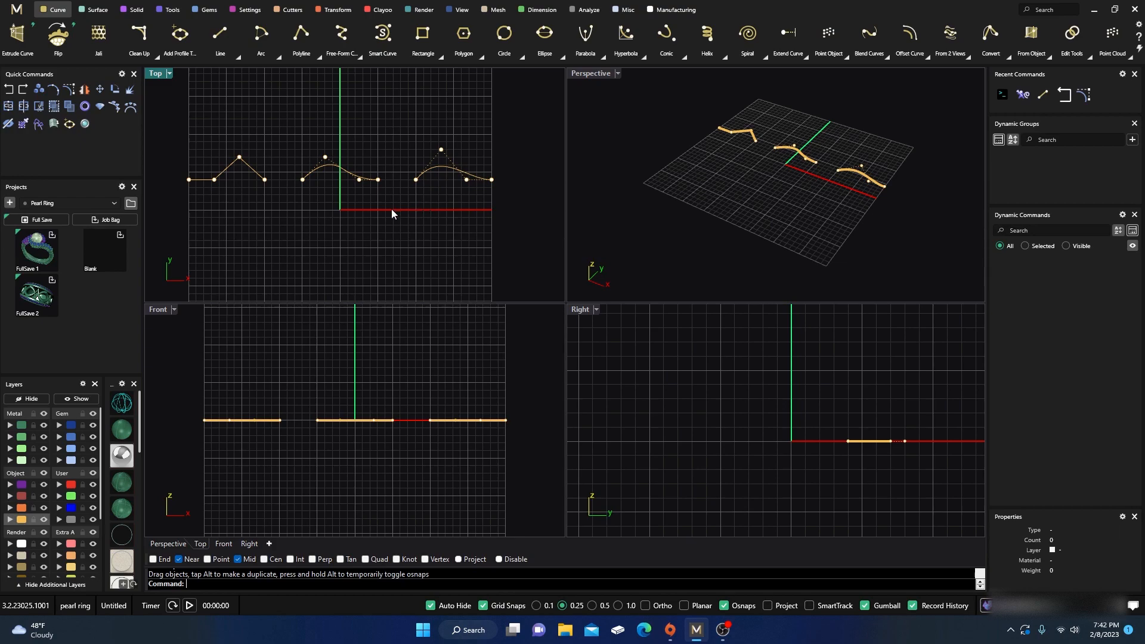
mouse_move(327, 90)
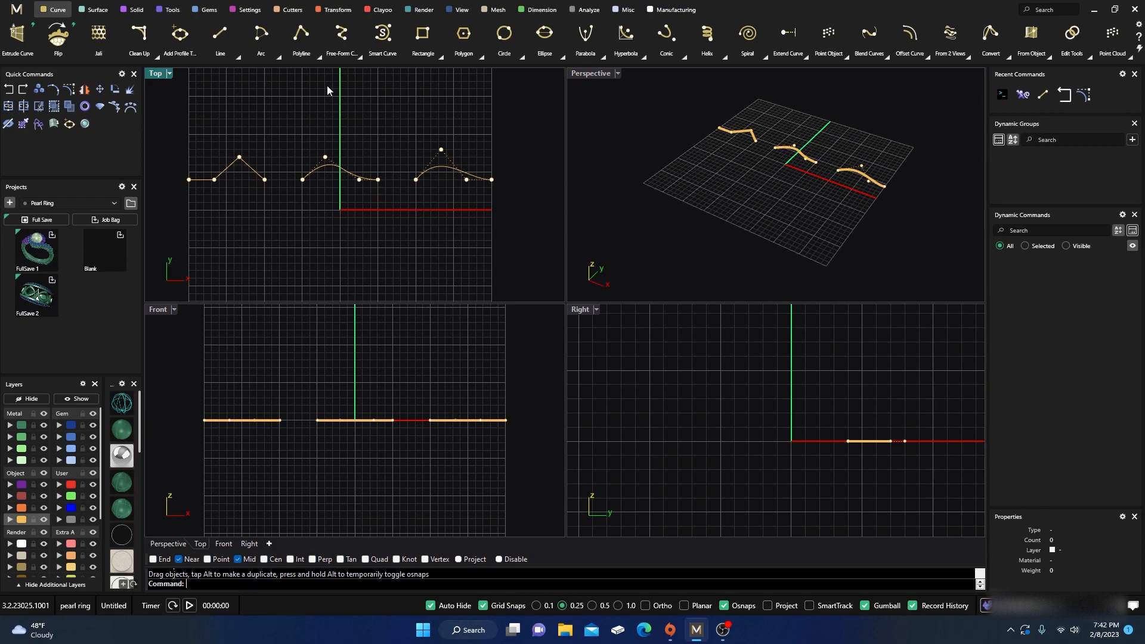
mouse_move(338, 121)
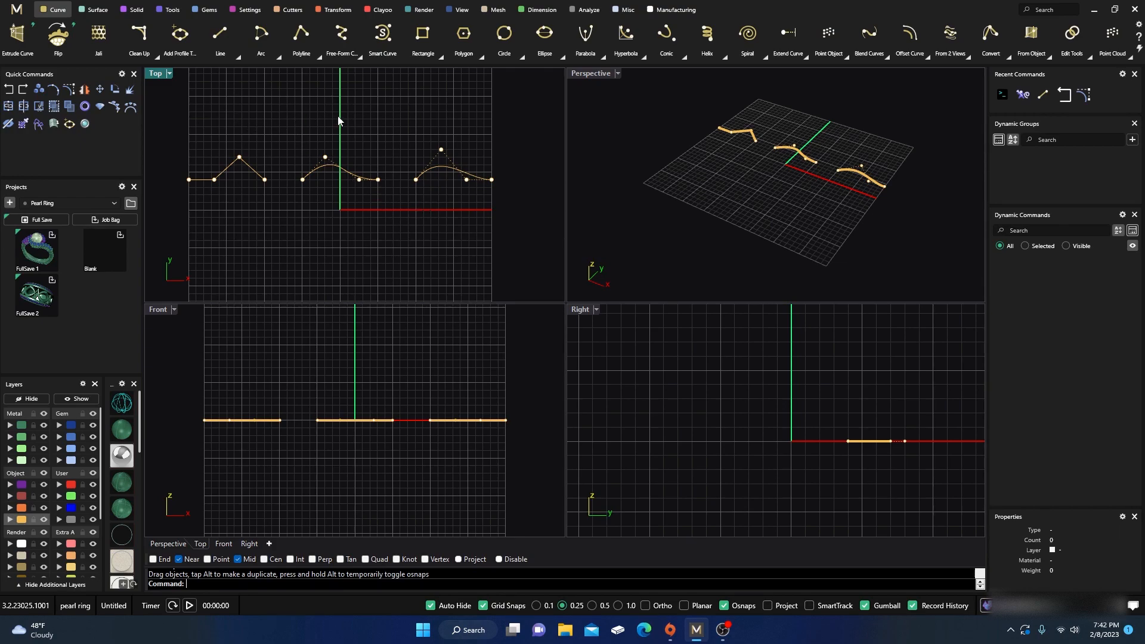
mouse_move(267, 122)
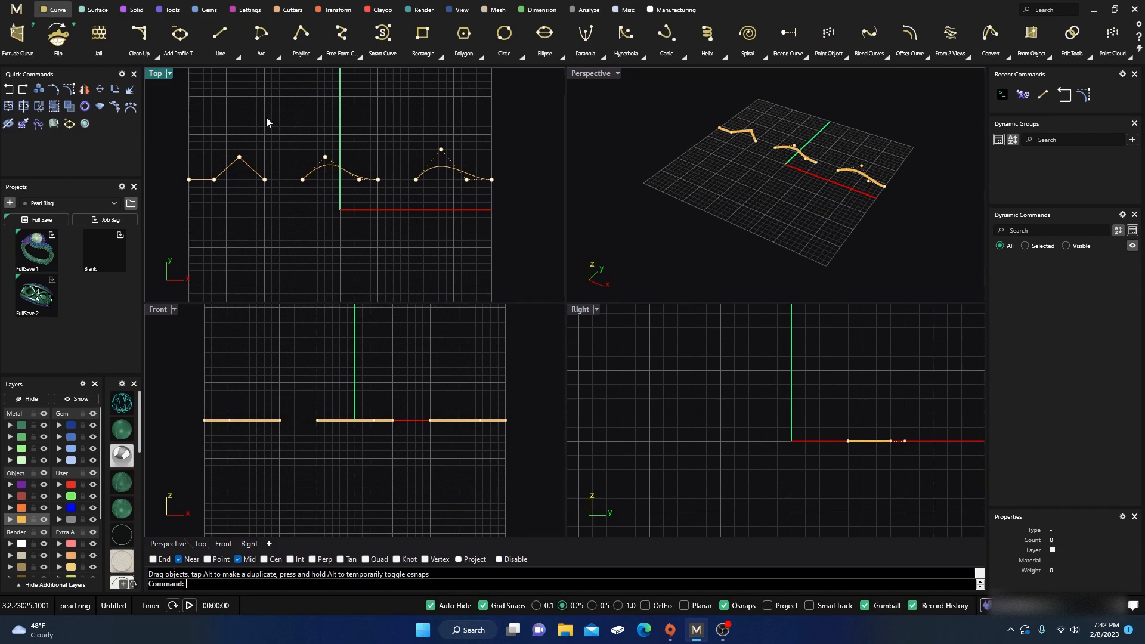
mouse_move(272, 129)
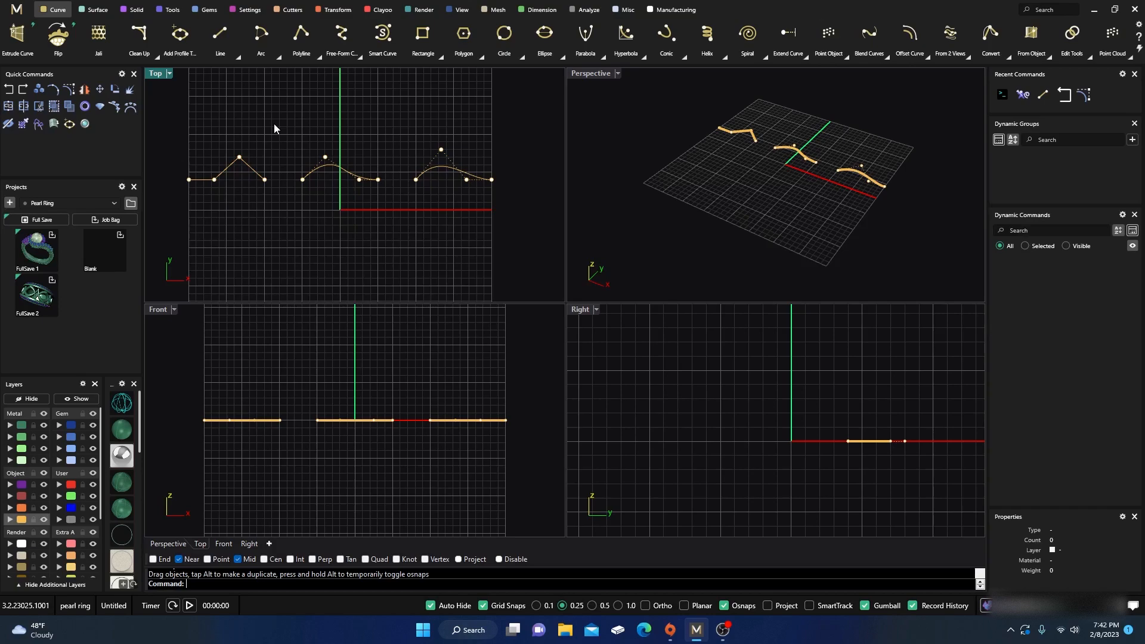
mouse_move(261, 127)
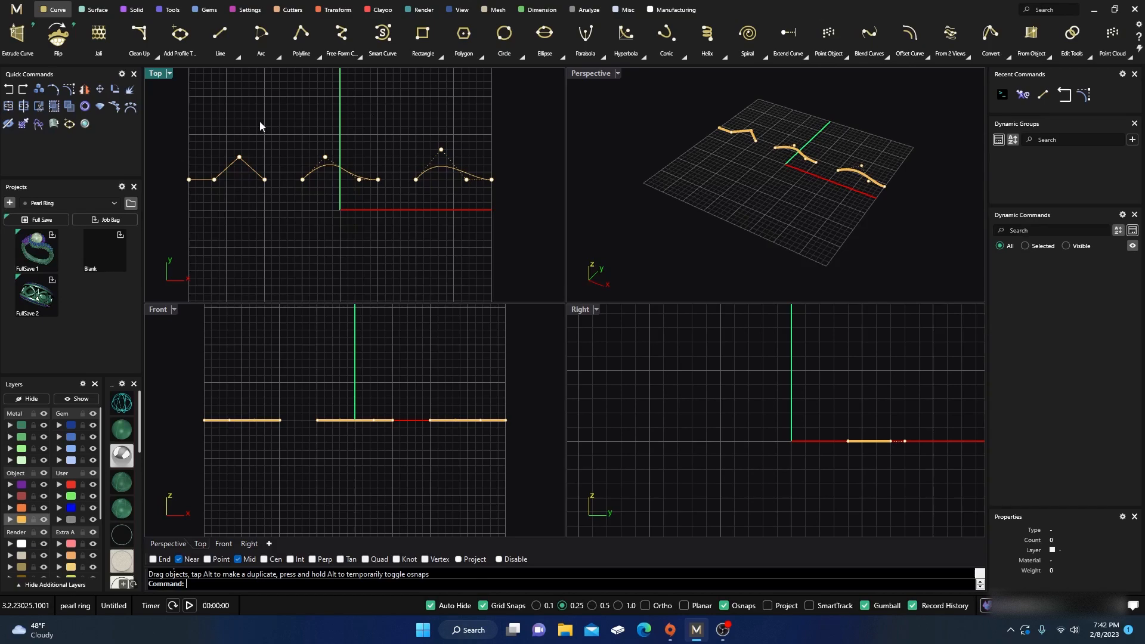
mouse_move(263, 197)
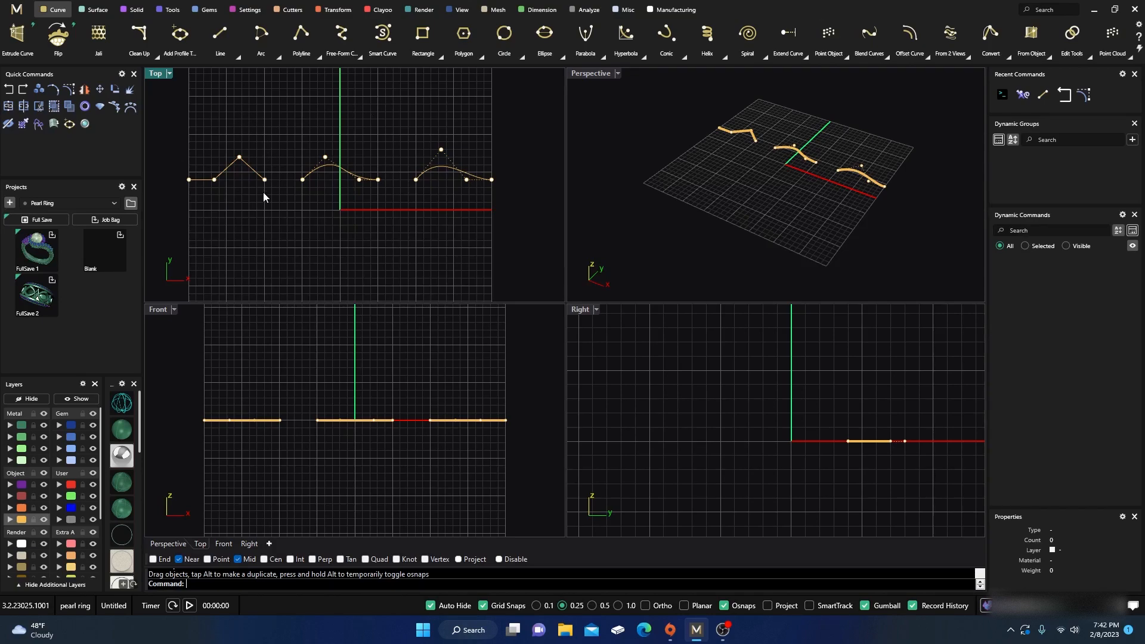
mouse_move(399, 173)
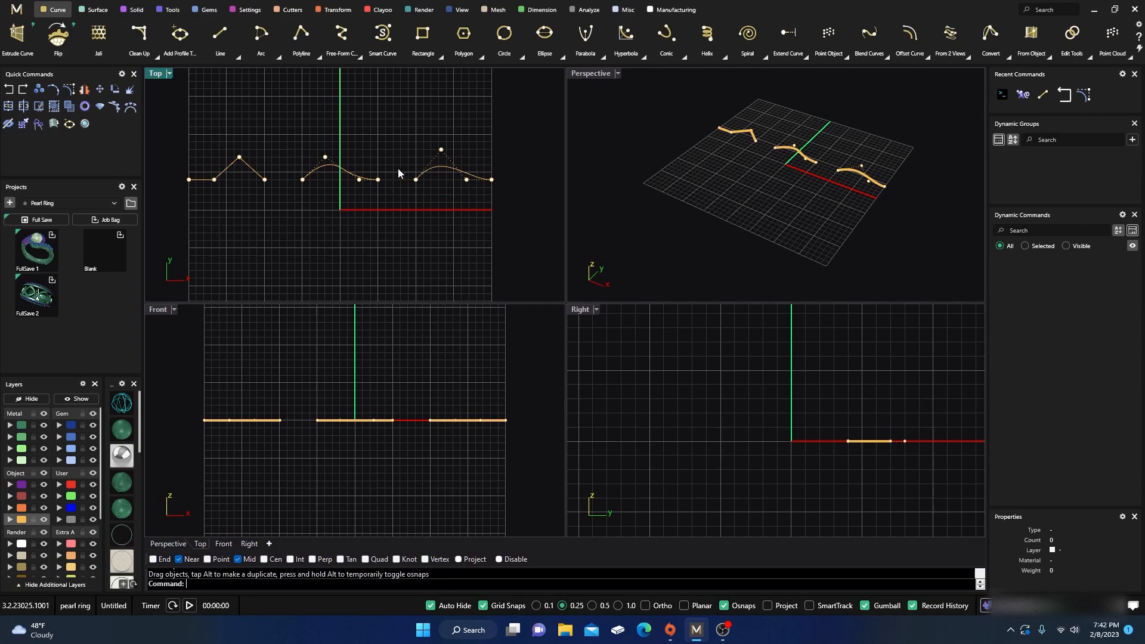
mouse_move(381, 165)
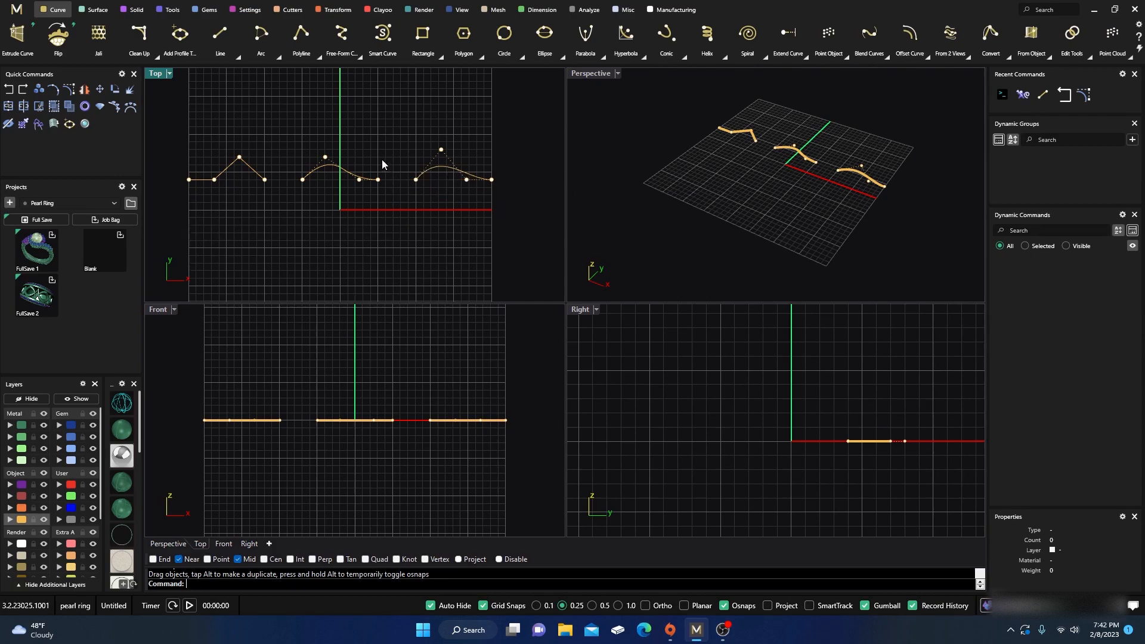
mouse_move(378, 141)
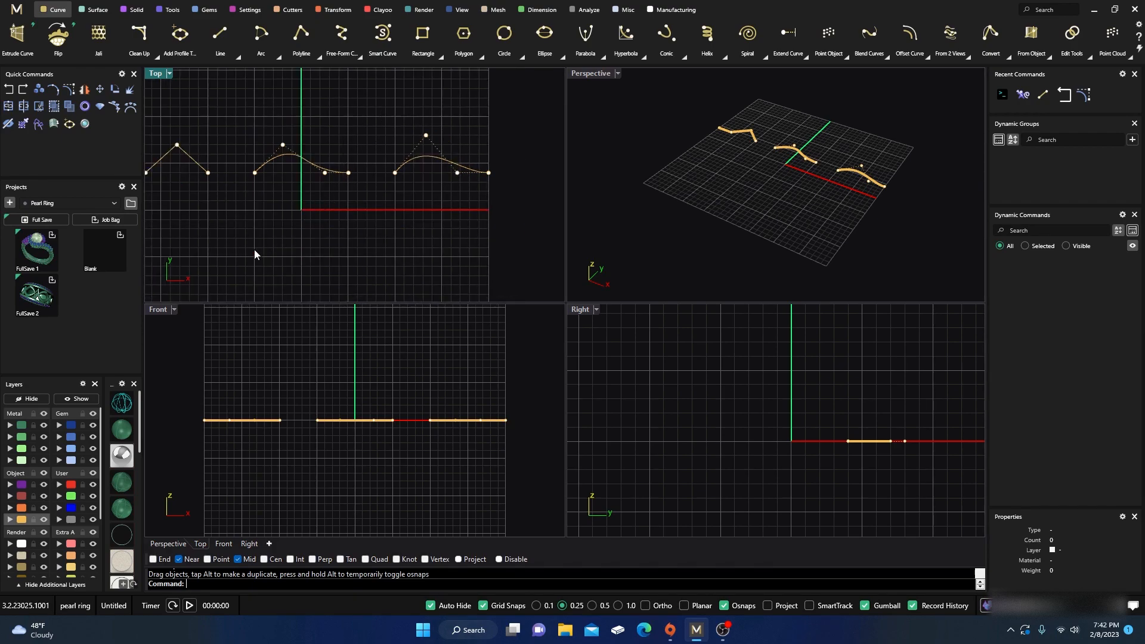
mouse_move(247, 242)
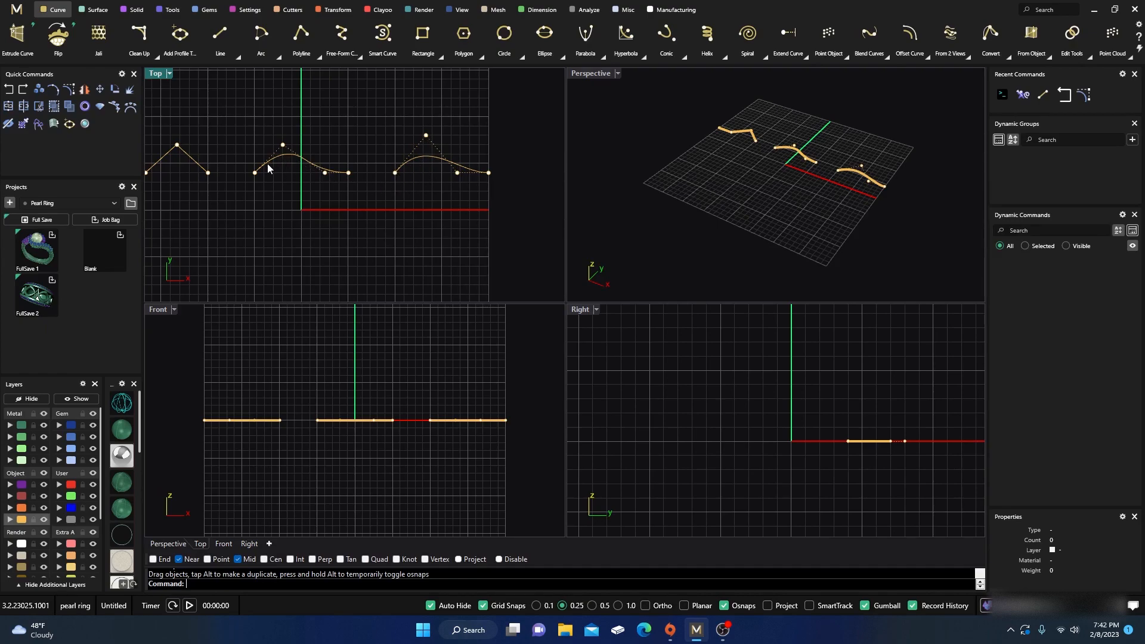
mouse_move(267, 214)
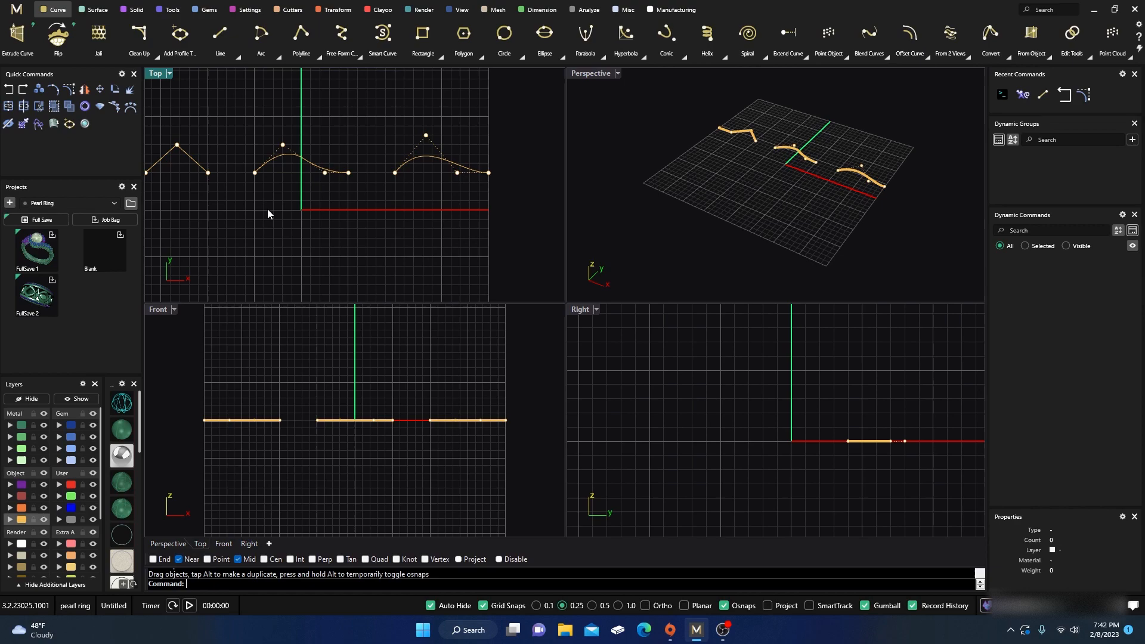
mouse_move(278, 195)
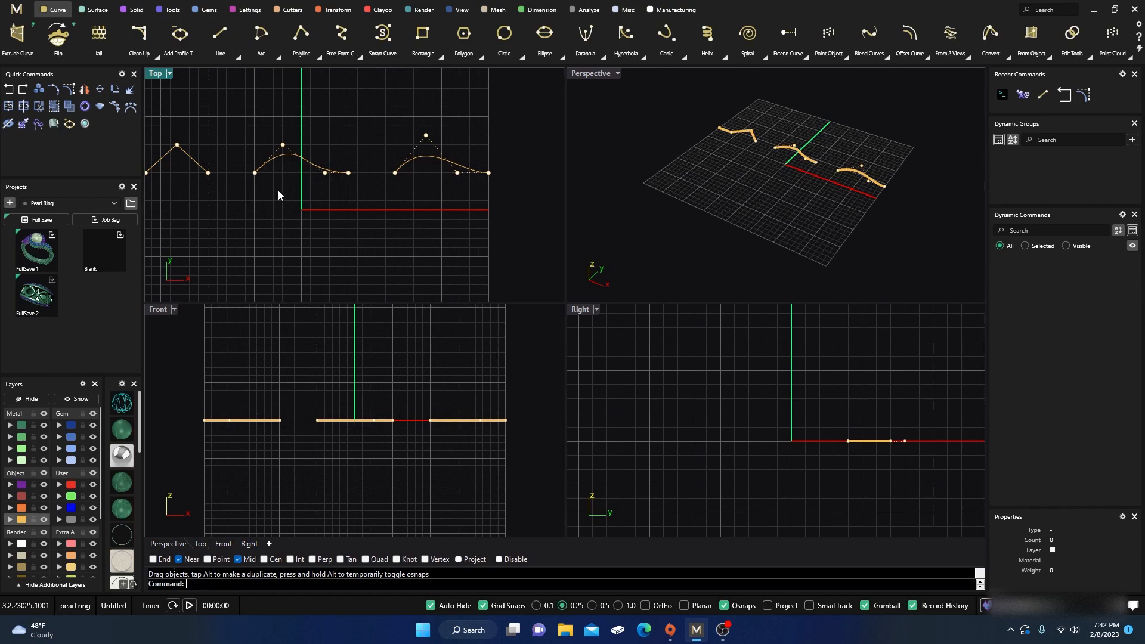
mouse_move(468, 180)
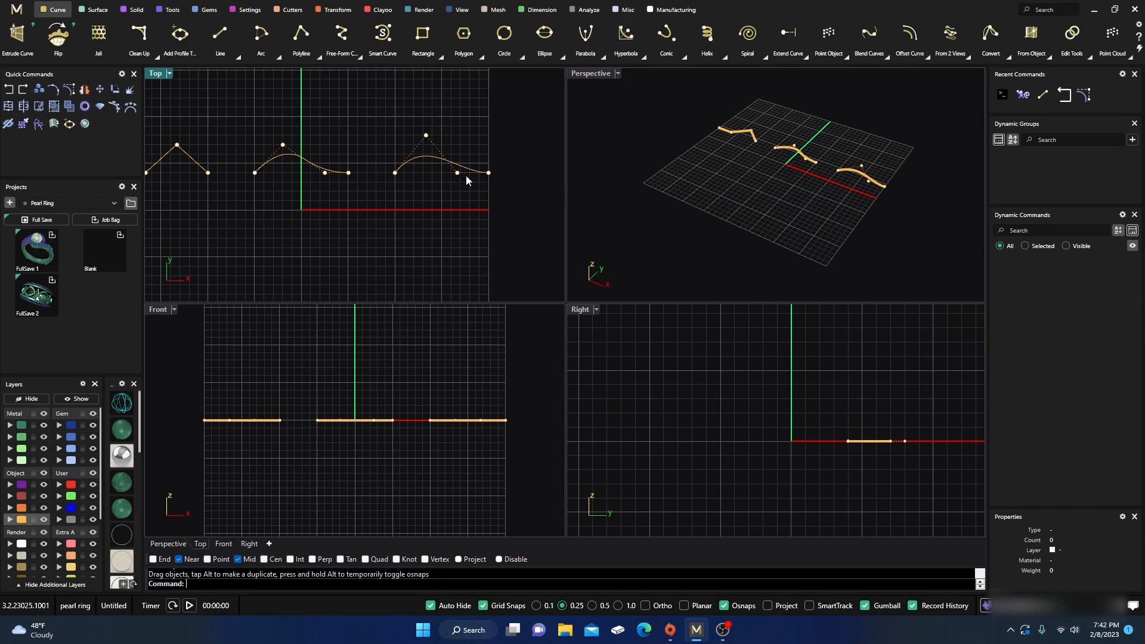